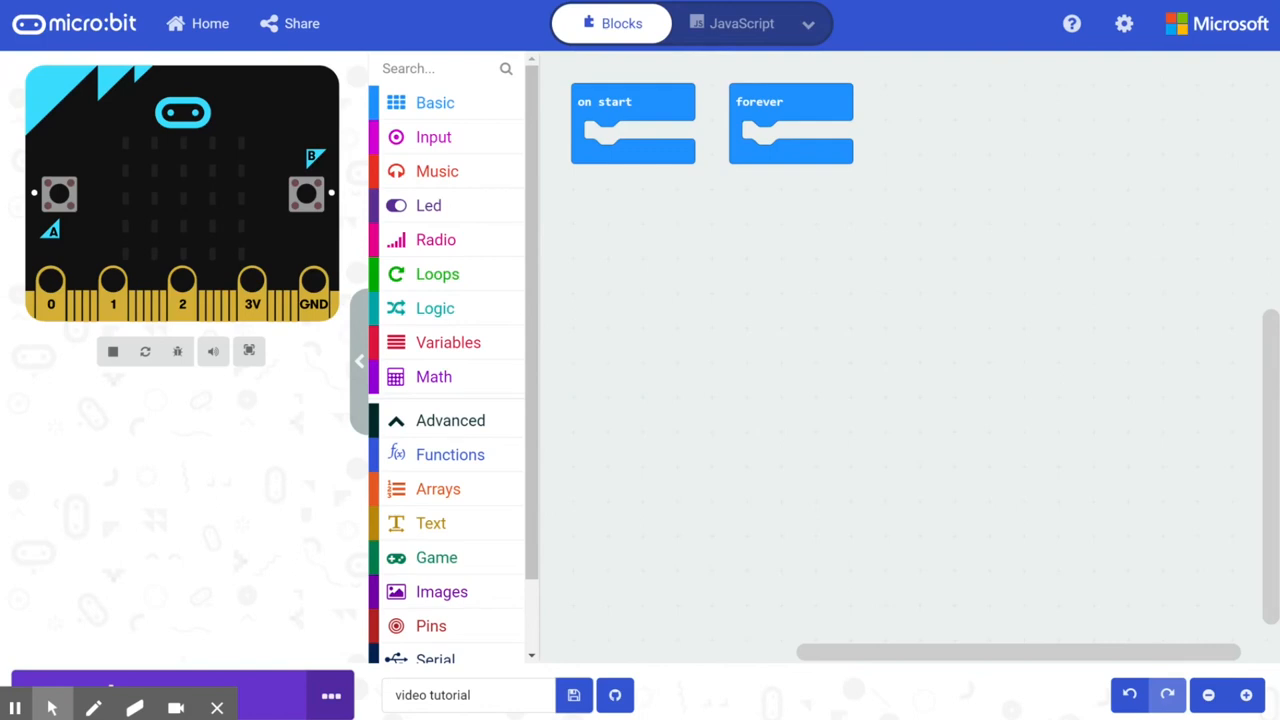
mouse_move(656, 442)
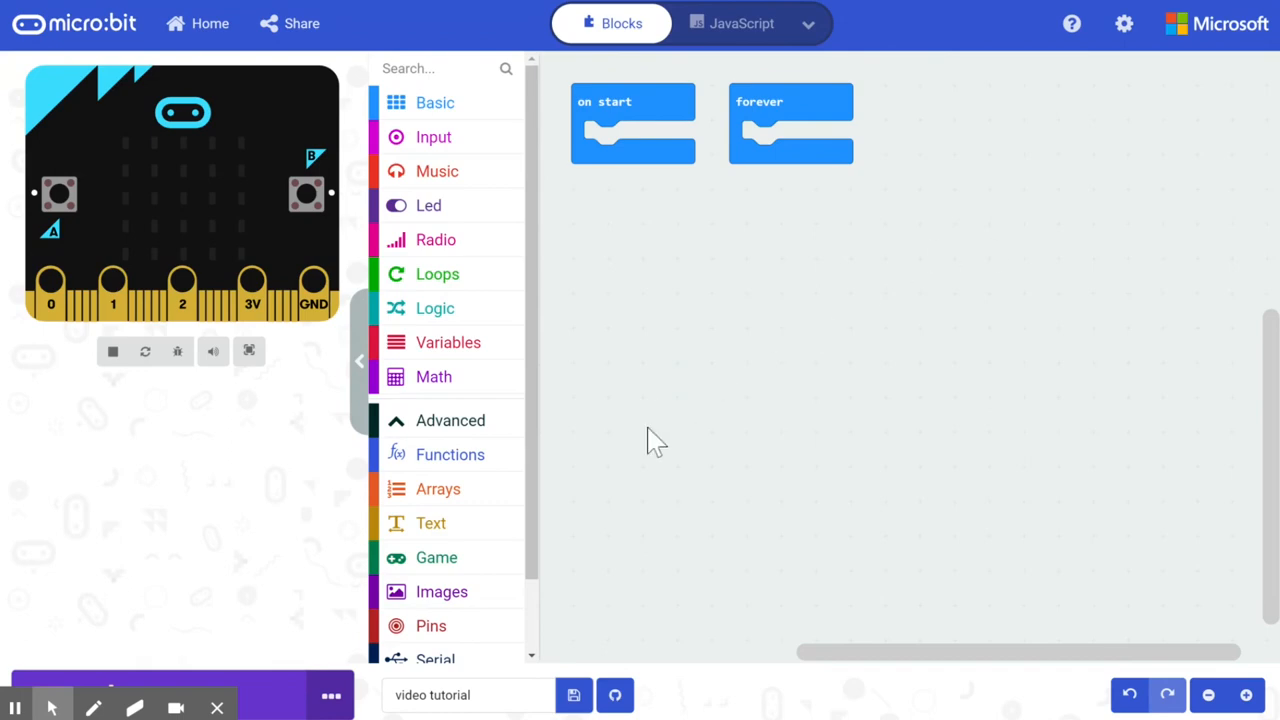
- Create a Reading variable and place a 'set Reading to' block inside the forever loop
left_click(448, 342)
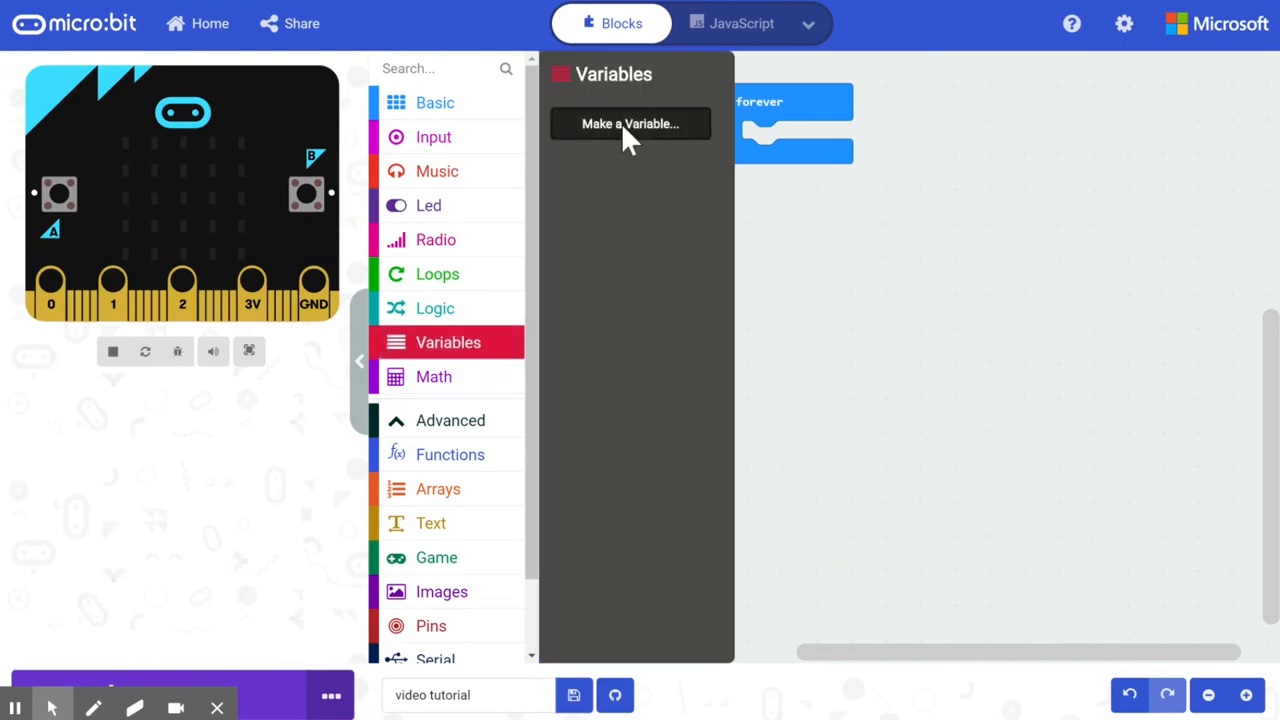
left_click(628, 124)
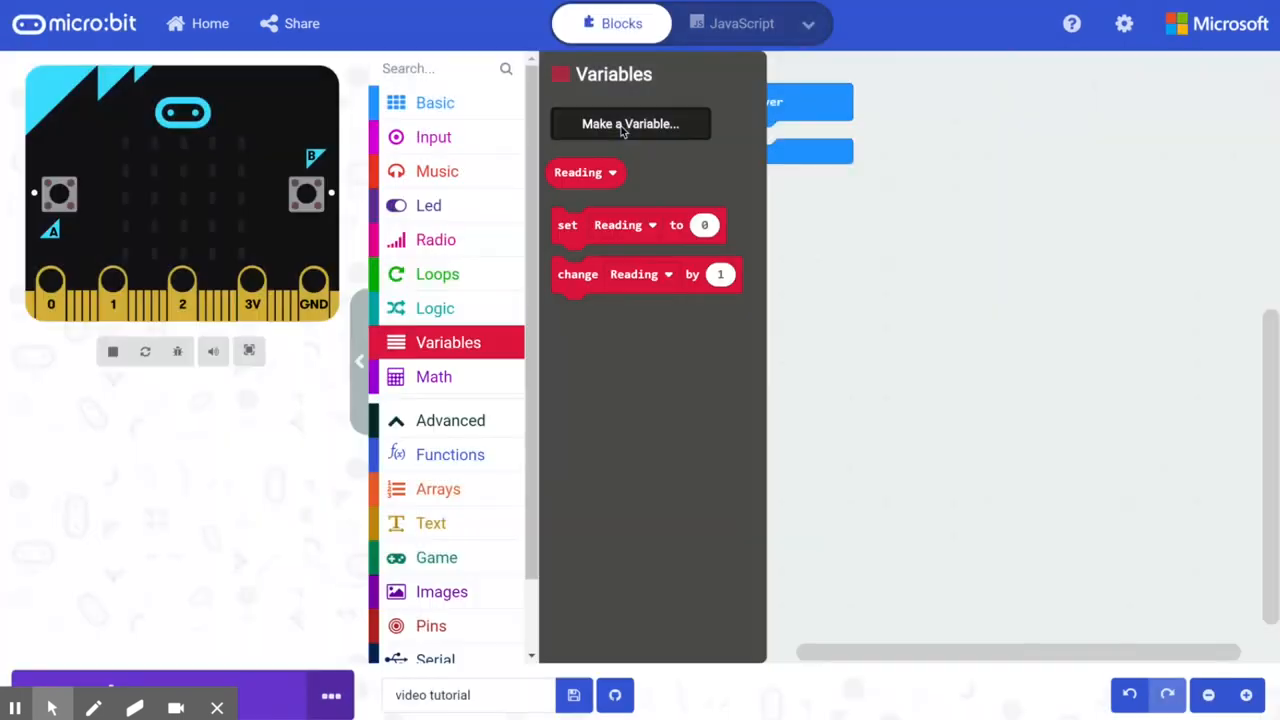
left_click_drag(640, 224, 768, 172)
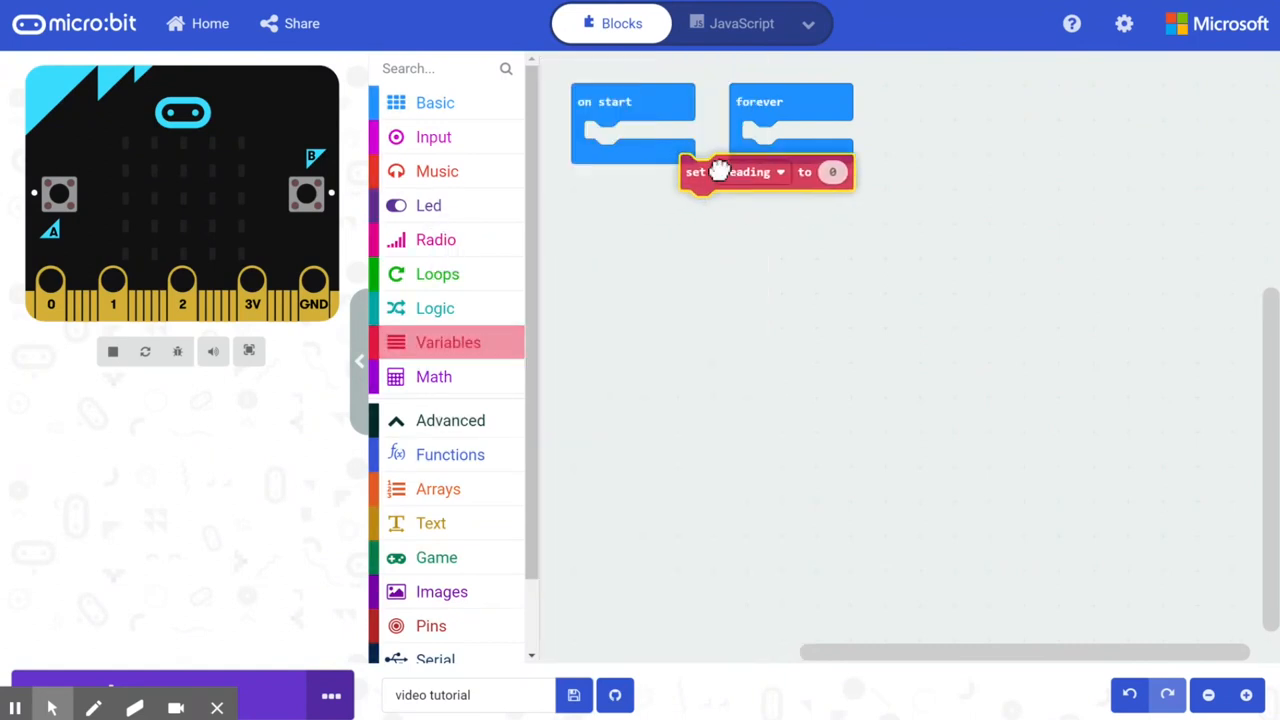
left_click_drag(736, 172, 808, 138)
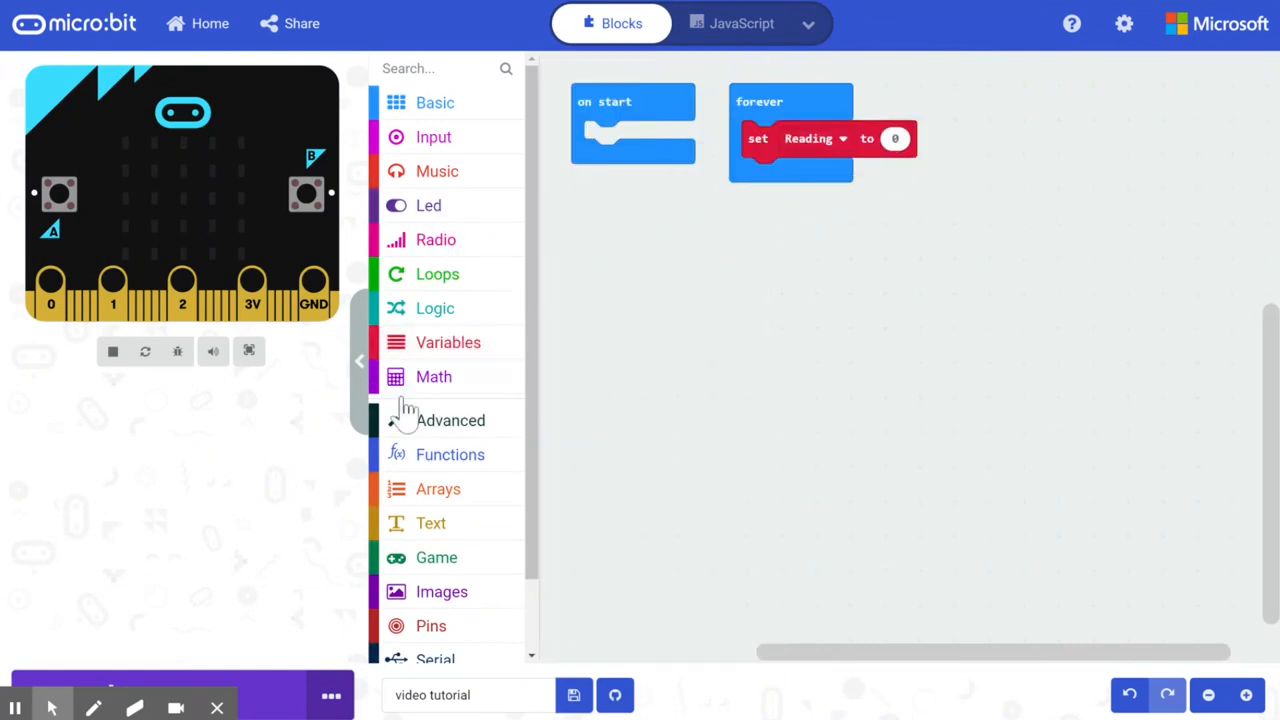
- Store the analog reading from pin P2 in the Reading variable
left_click(432, 624)
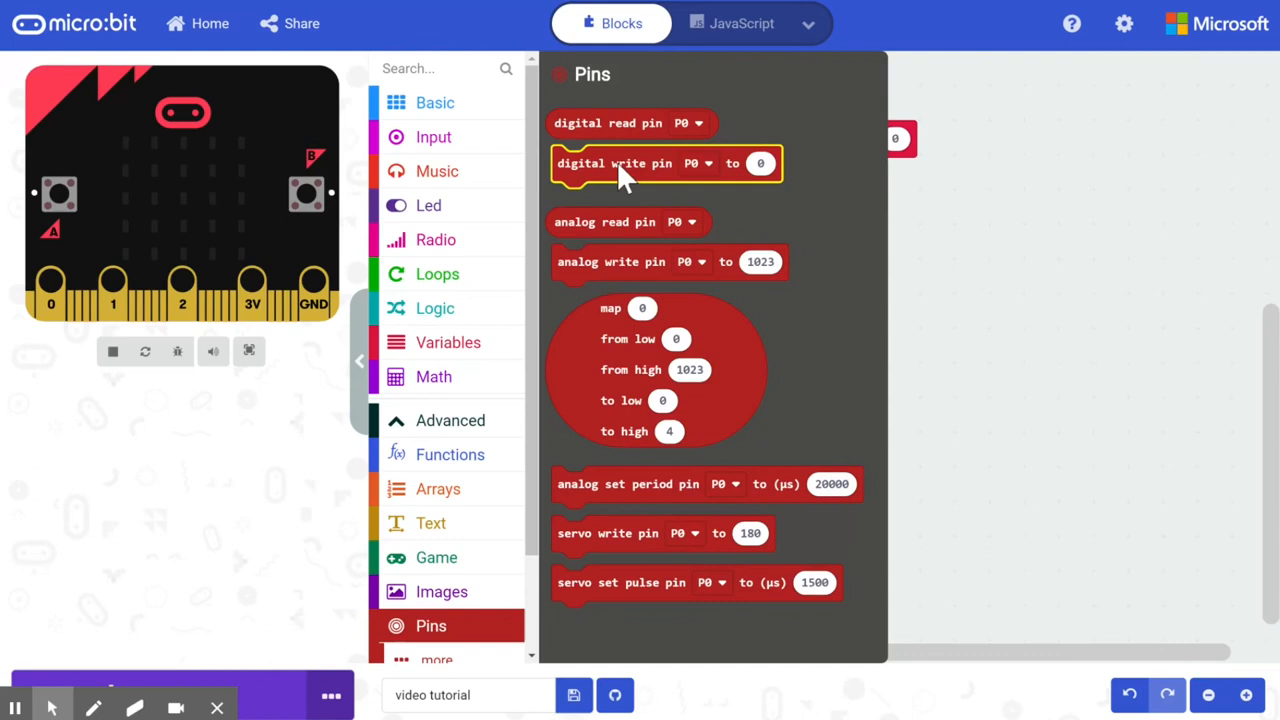
left_click_drag(628, 220, 896, 154)
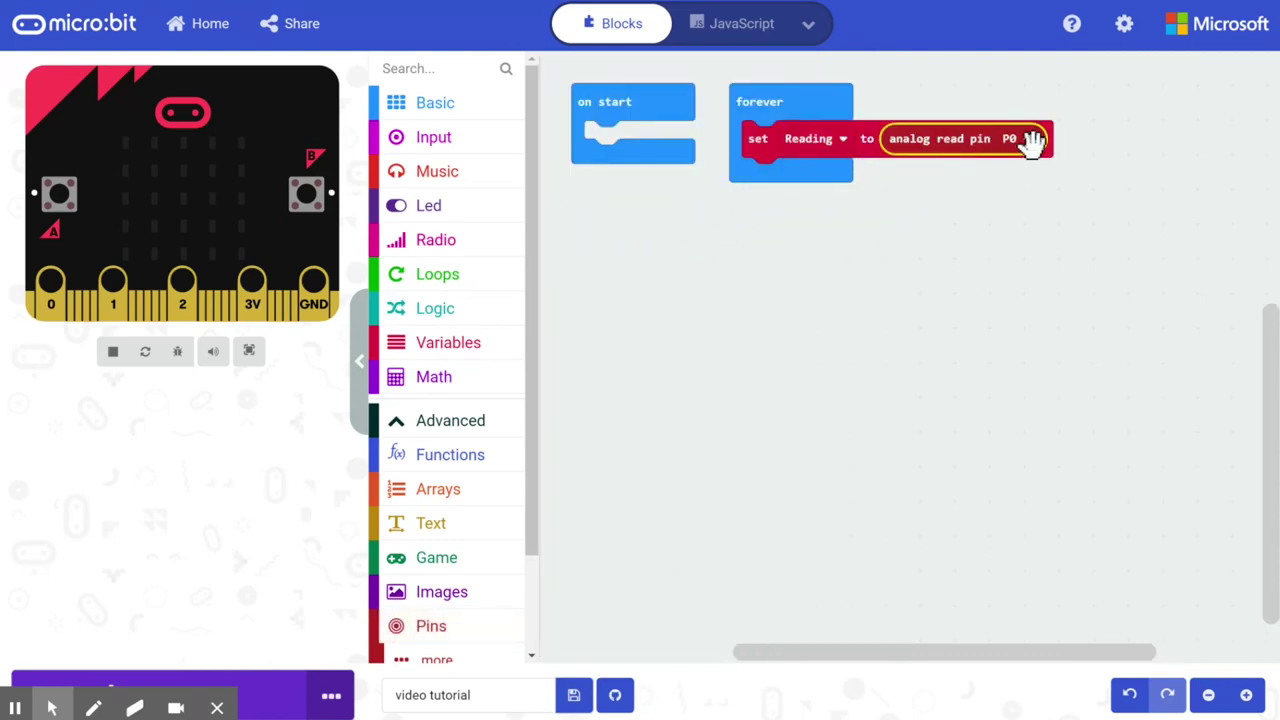
left_click(1012, 138)
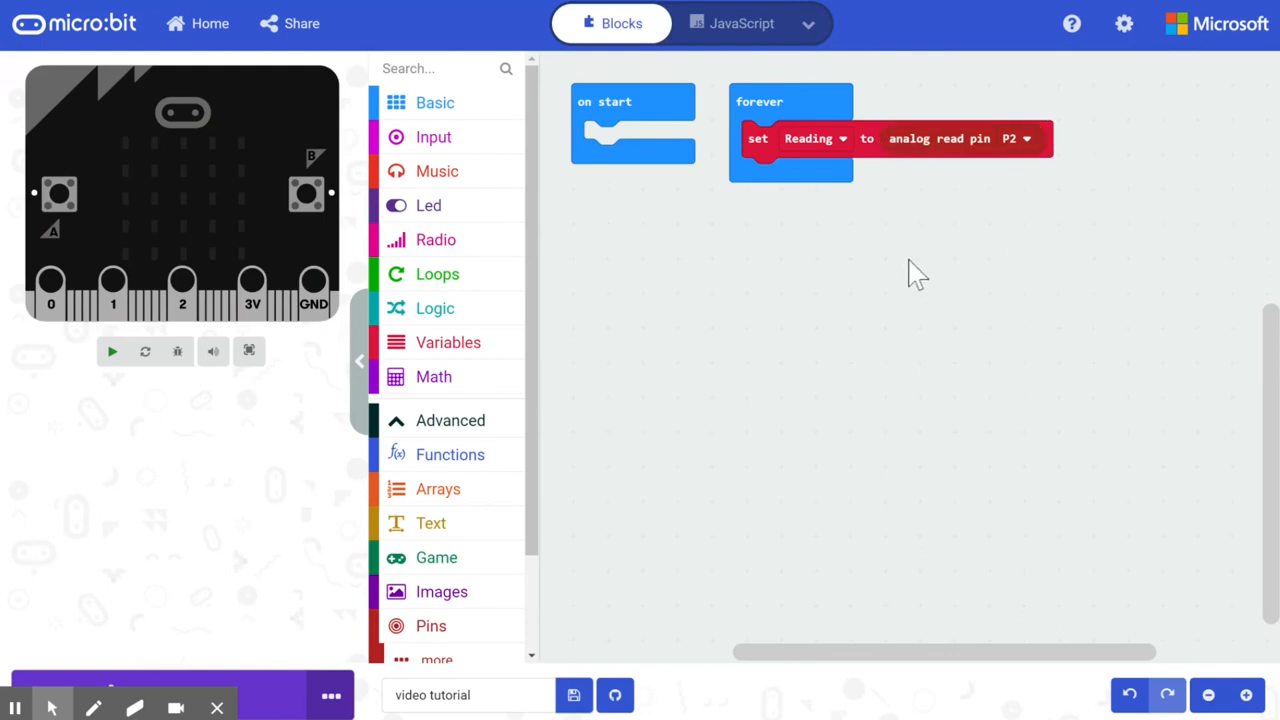
left_click(112, 352)
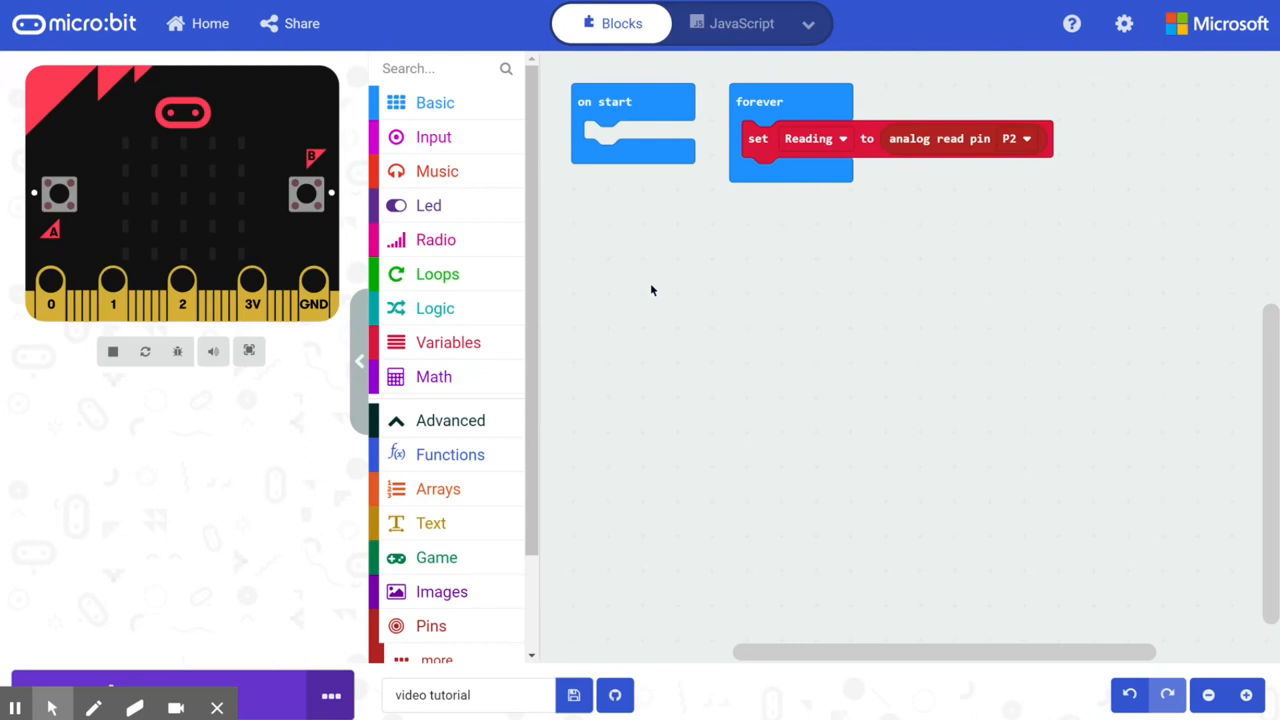
mouse_move(436, 204)
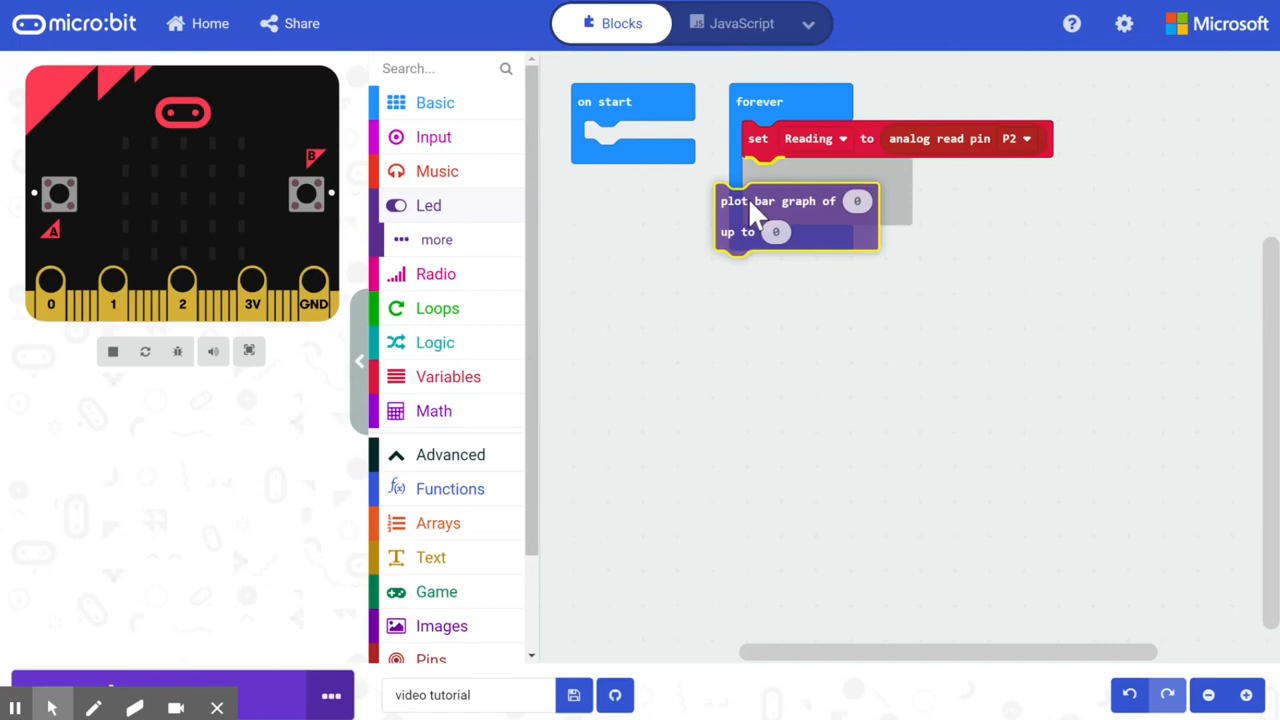
- Plot the Reading variable as a bar graph after the reading in the forever loop
left_click(448, 342)
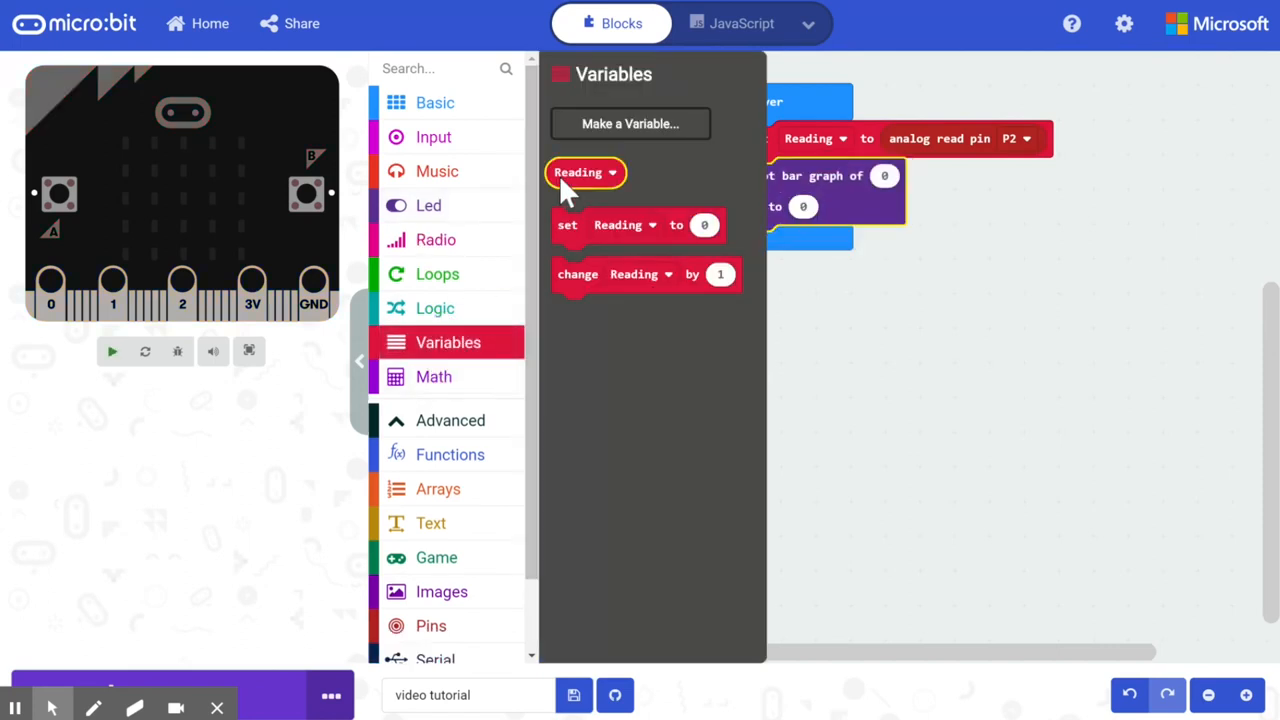
left_click(876, 324)
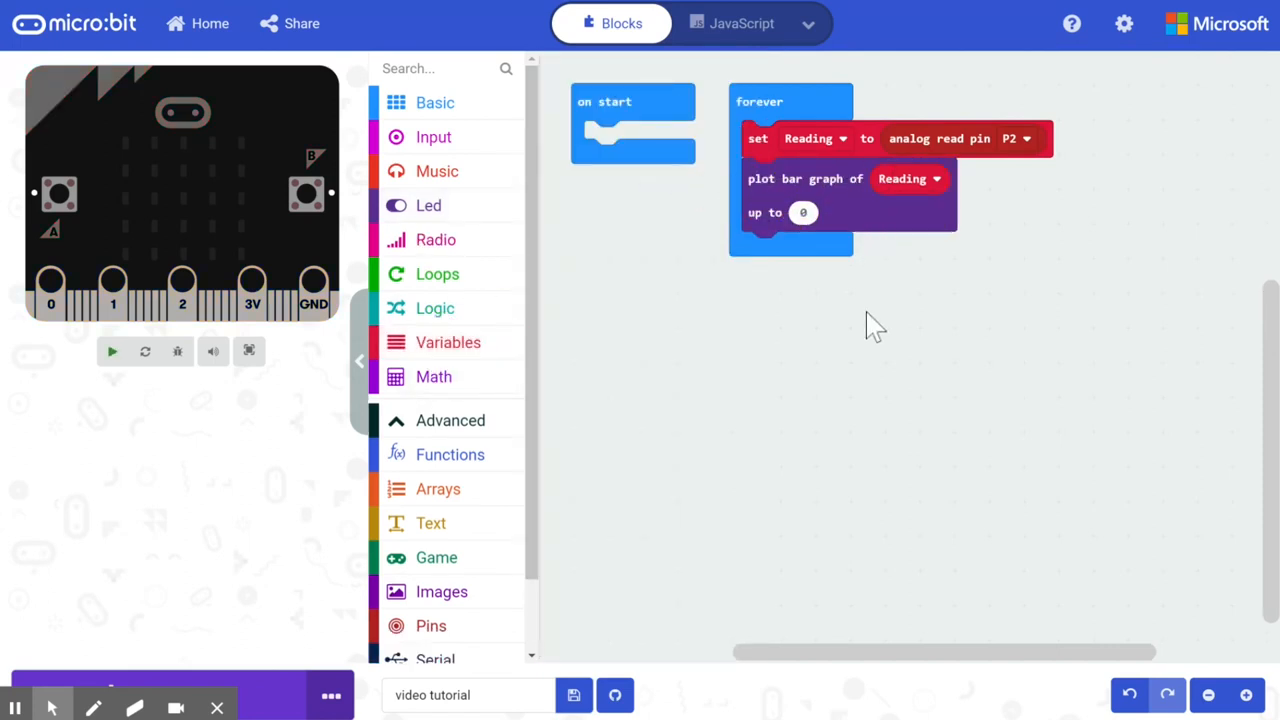
left_click(112, 352)
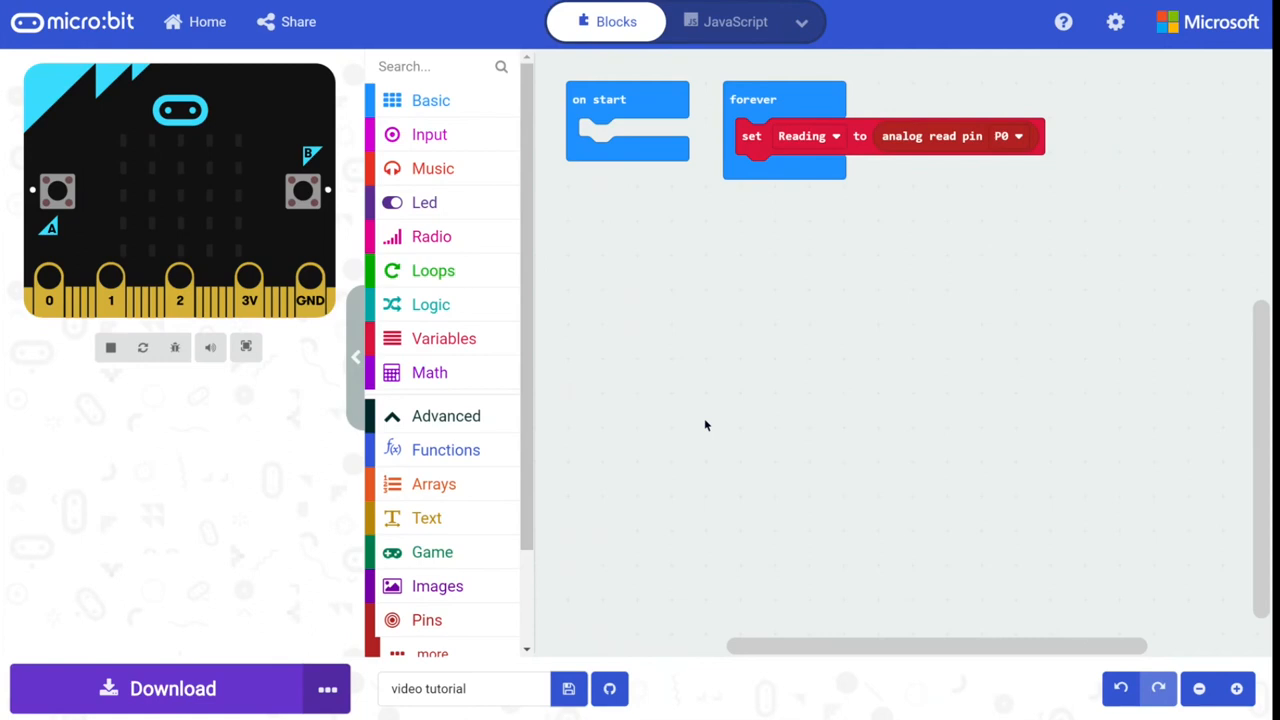
mouse_move(718, 250)
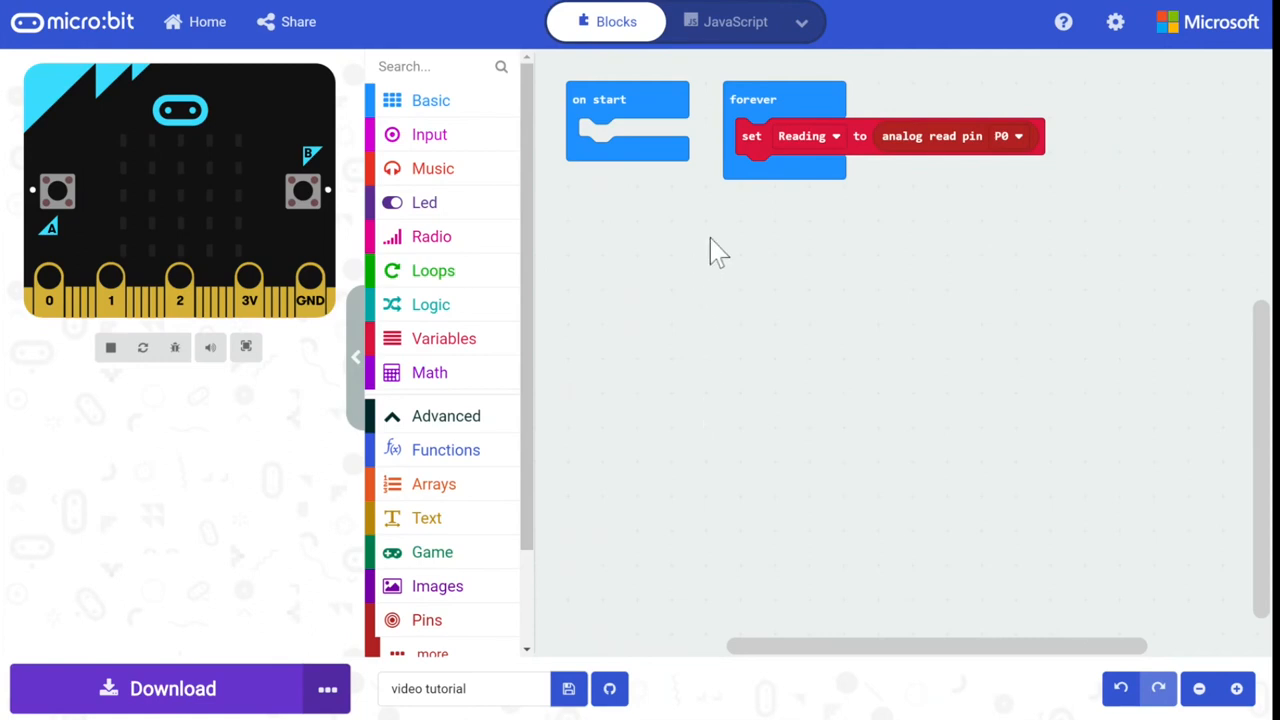
mouse_move(710, 244)
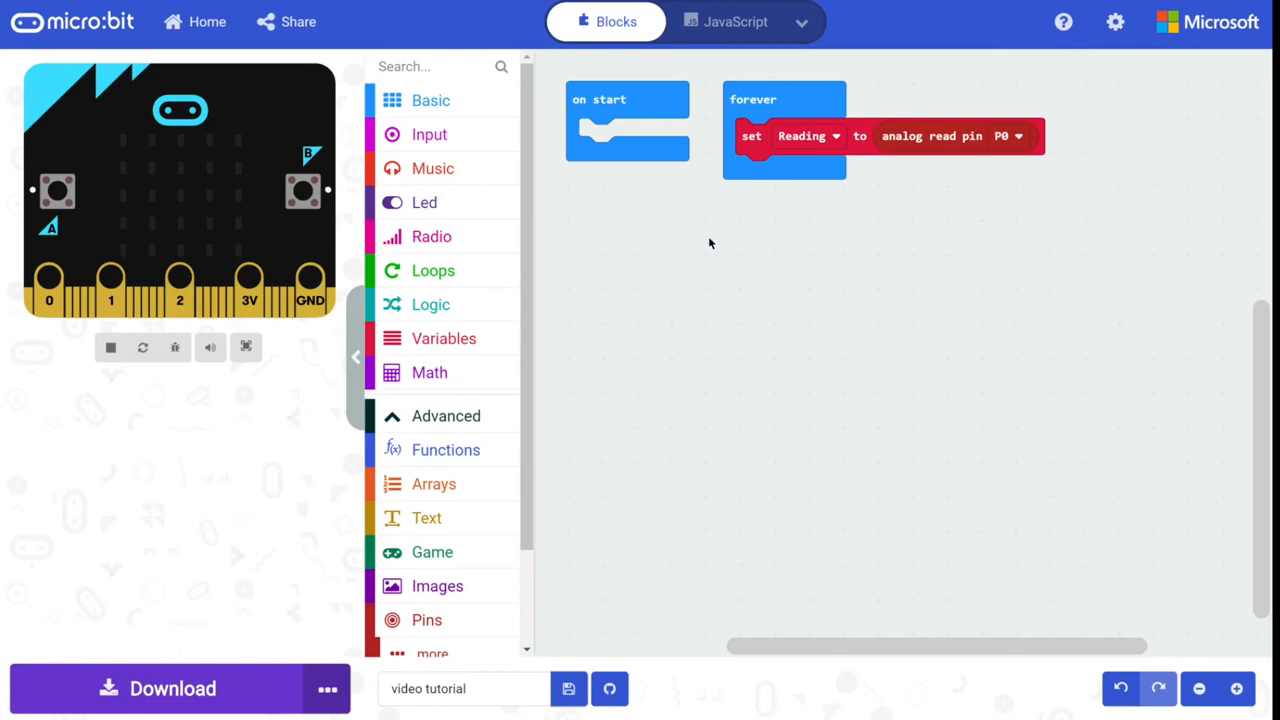
mouse_move(660, 264)
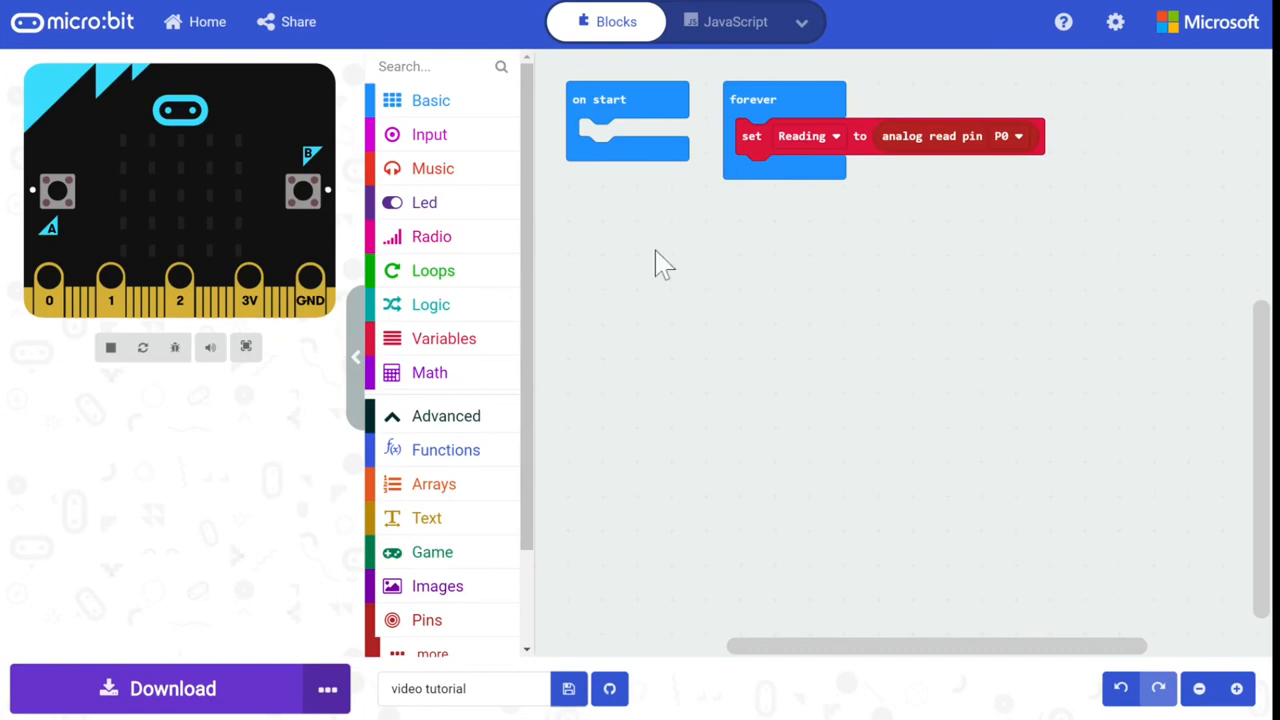
mouse_move(640, 276)
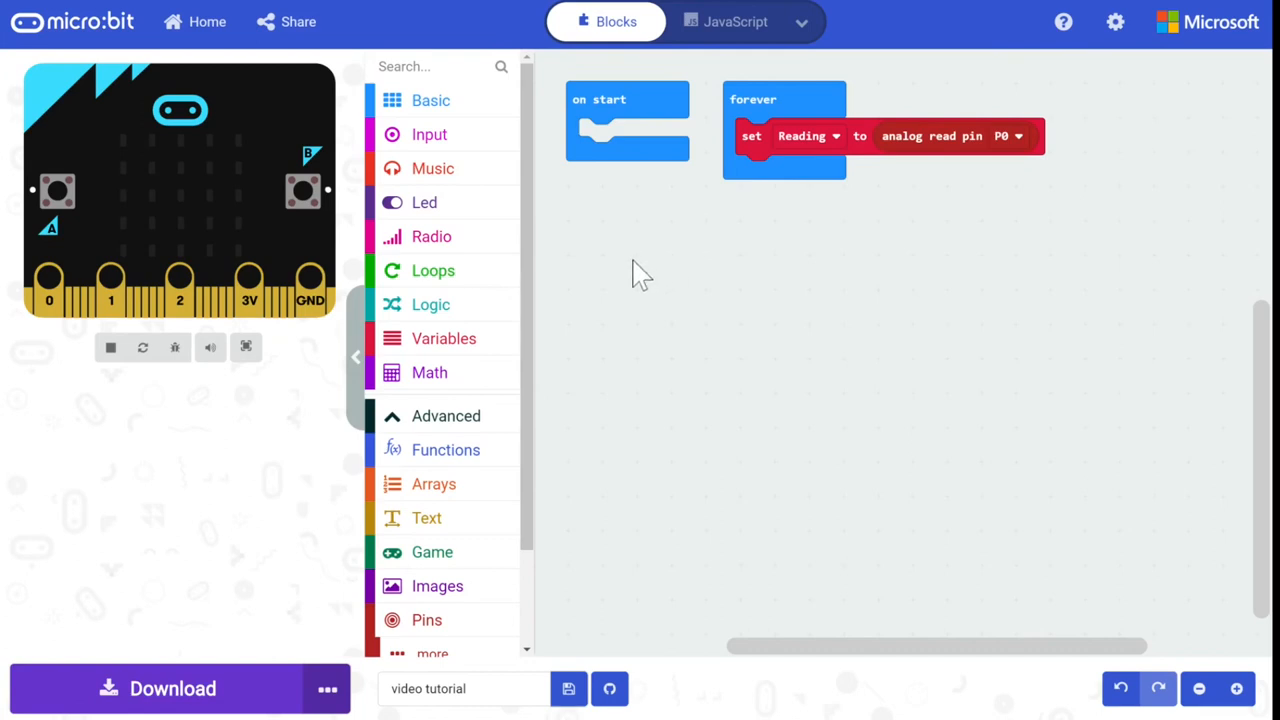
mouse_move(444, 338)
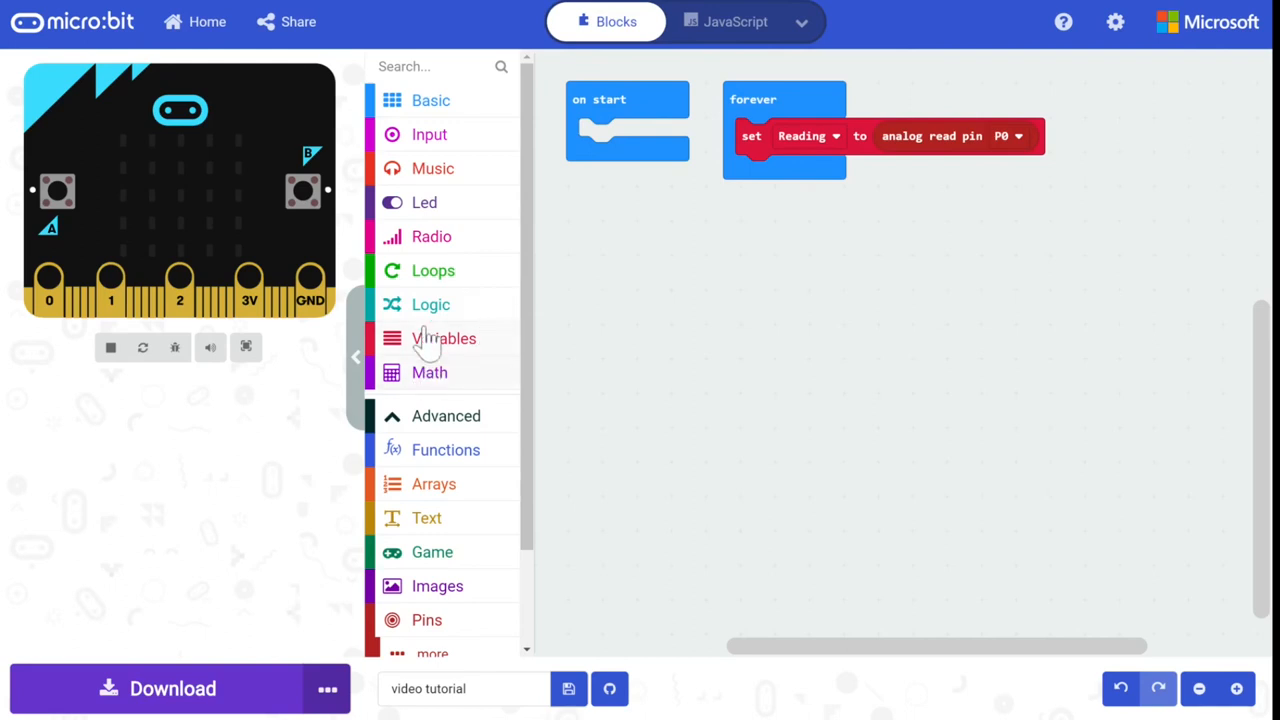
- Set Reading to the pin P0 analog reading minus 512 using a subtraction block
left_click(428, 372)
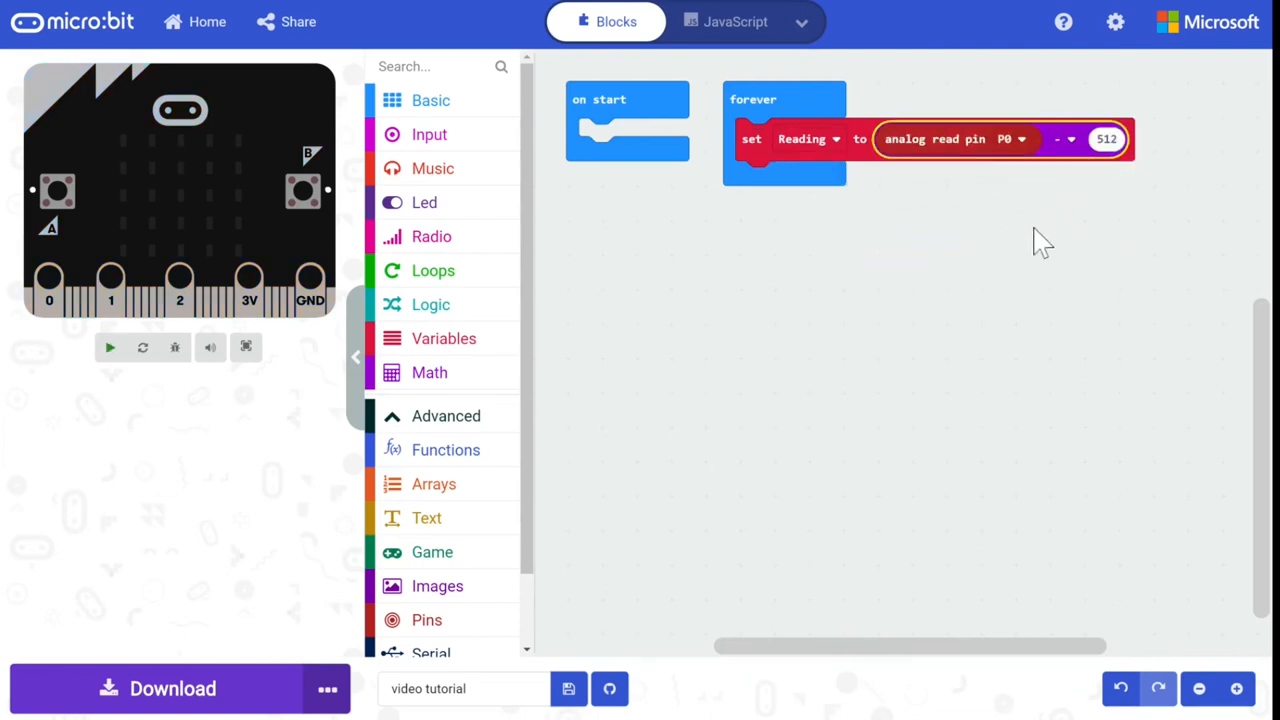
left_click(110, 348)
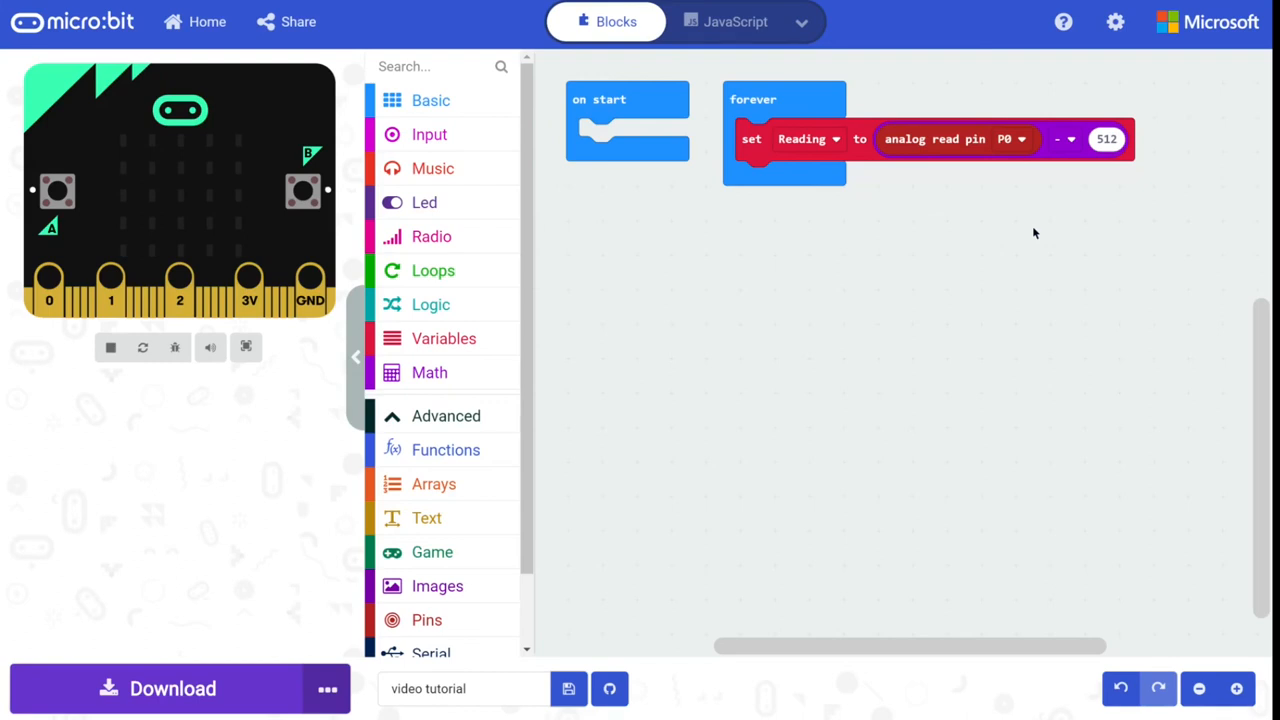
mouse_move(780, 220)
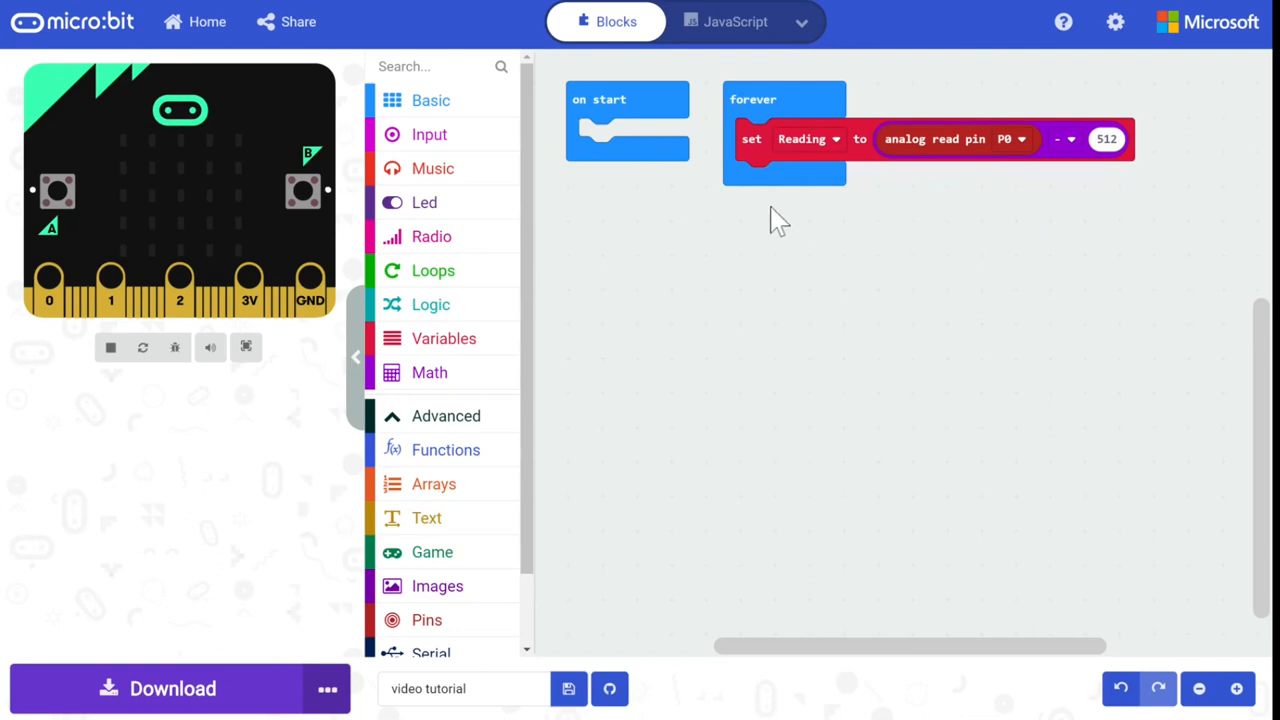
- Add a 'plot bar graph of Reading up to 512' block under the set Reading block
left_click(424, 202)
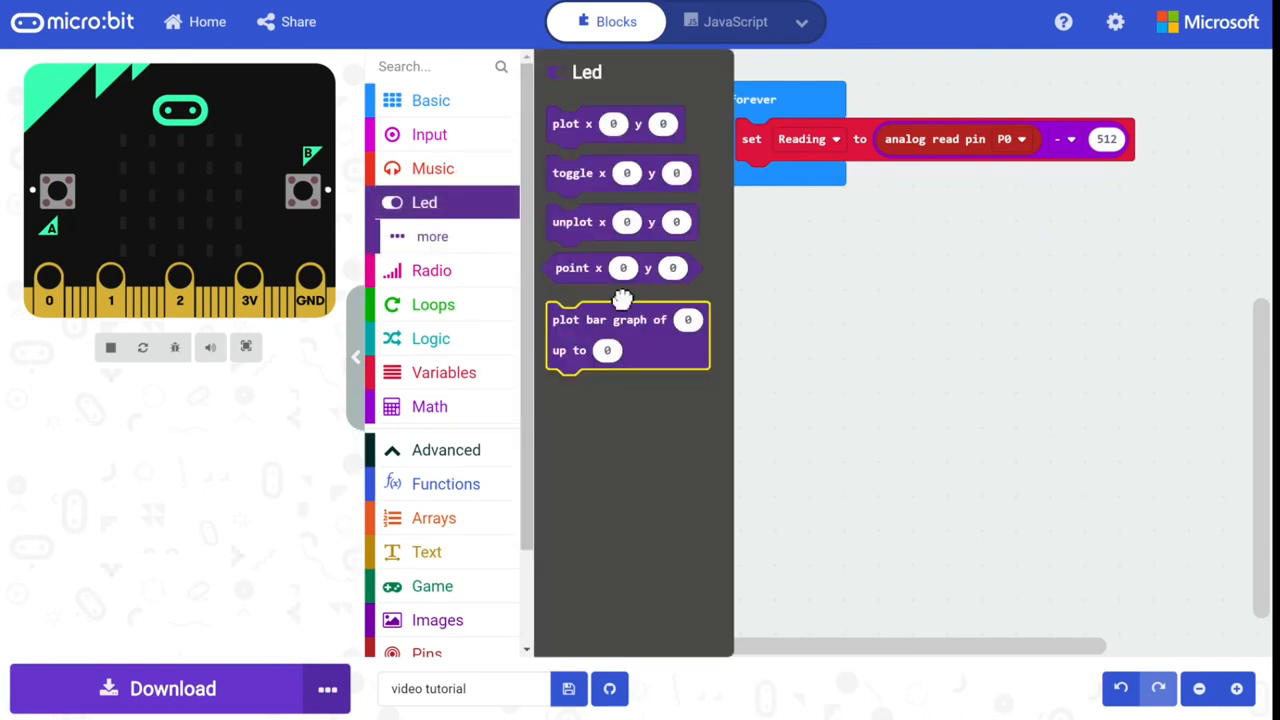
left_click(444, 338)
type("512")
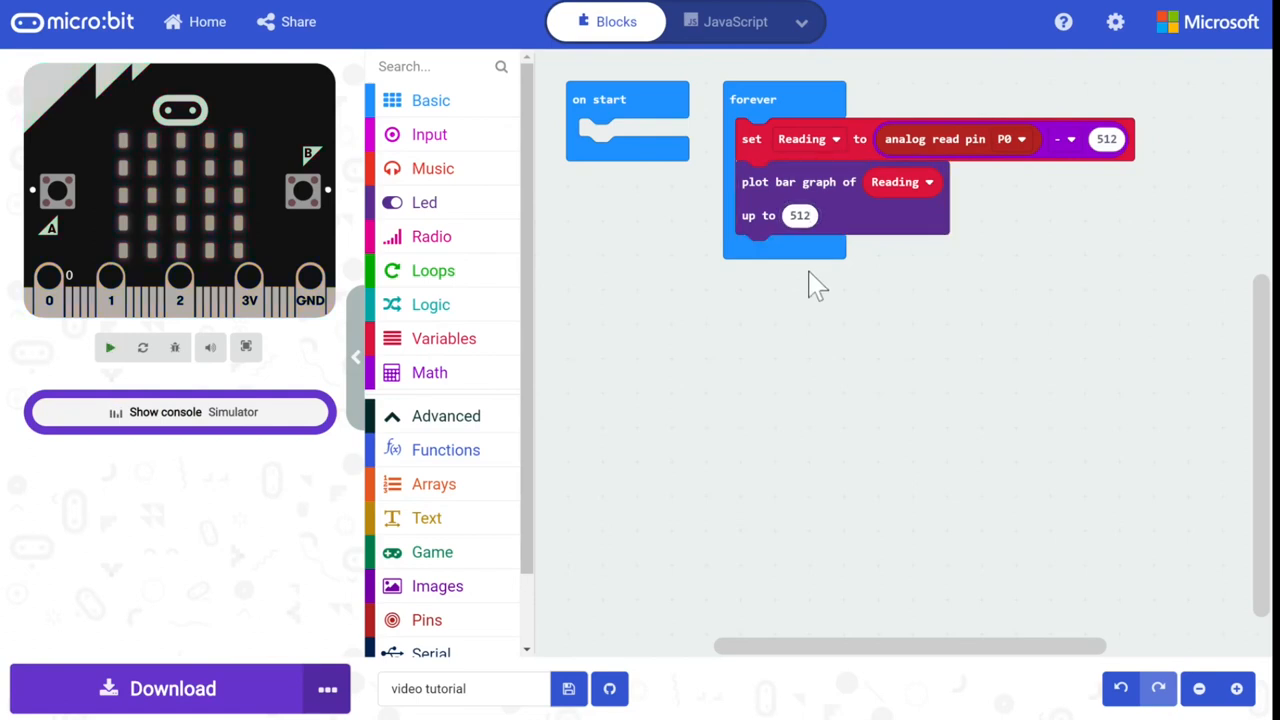
left_click(110, 348)
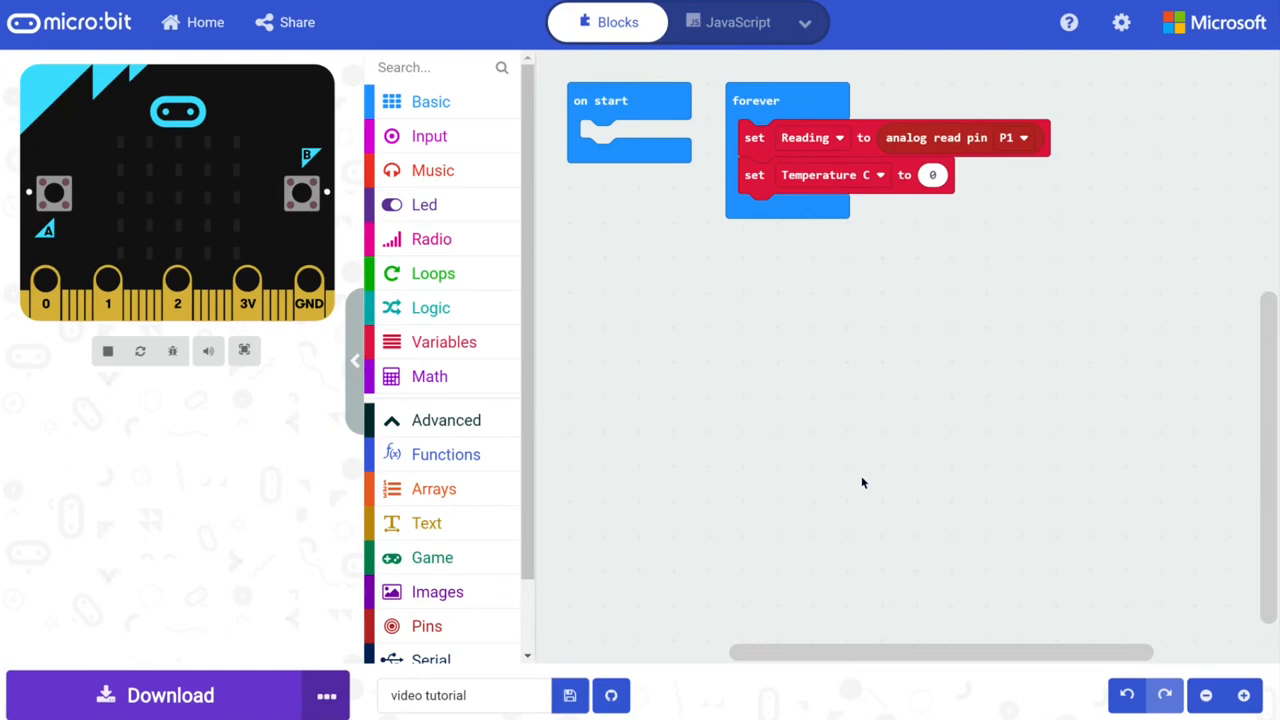
mouse_move(818, 184)
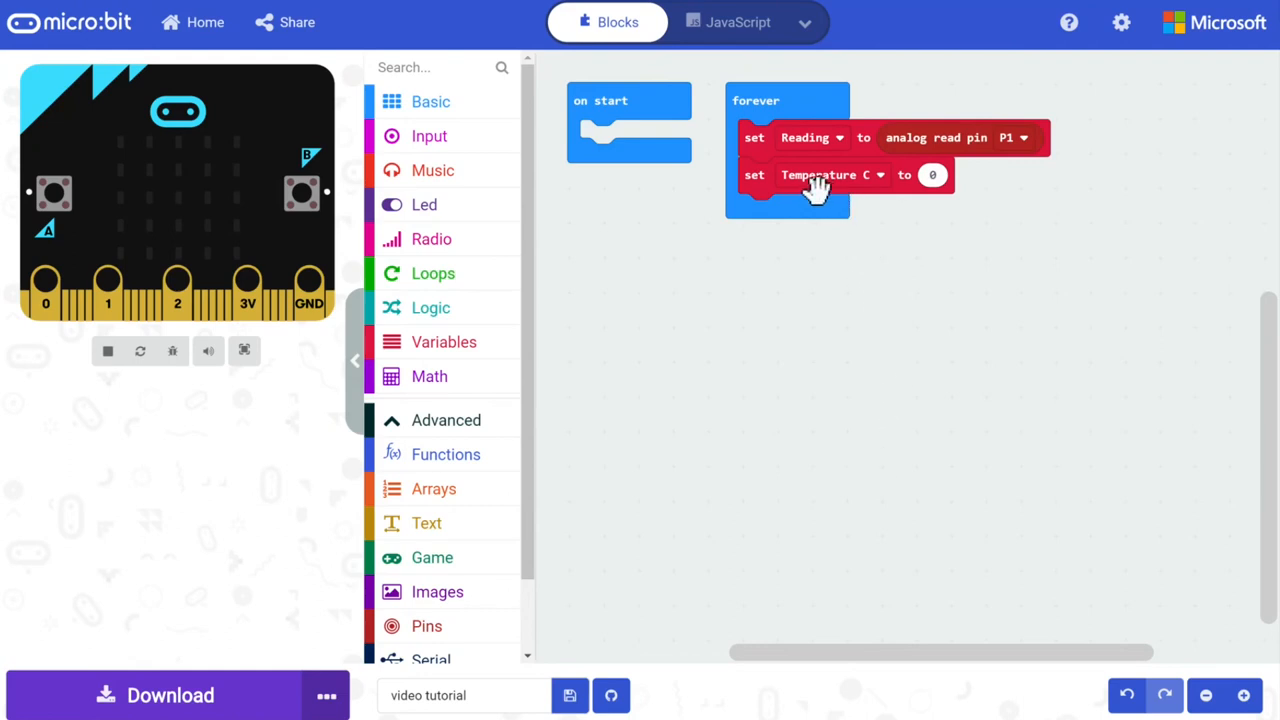
mouse_move(816, 180)
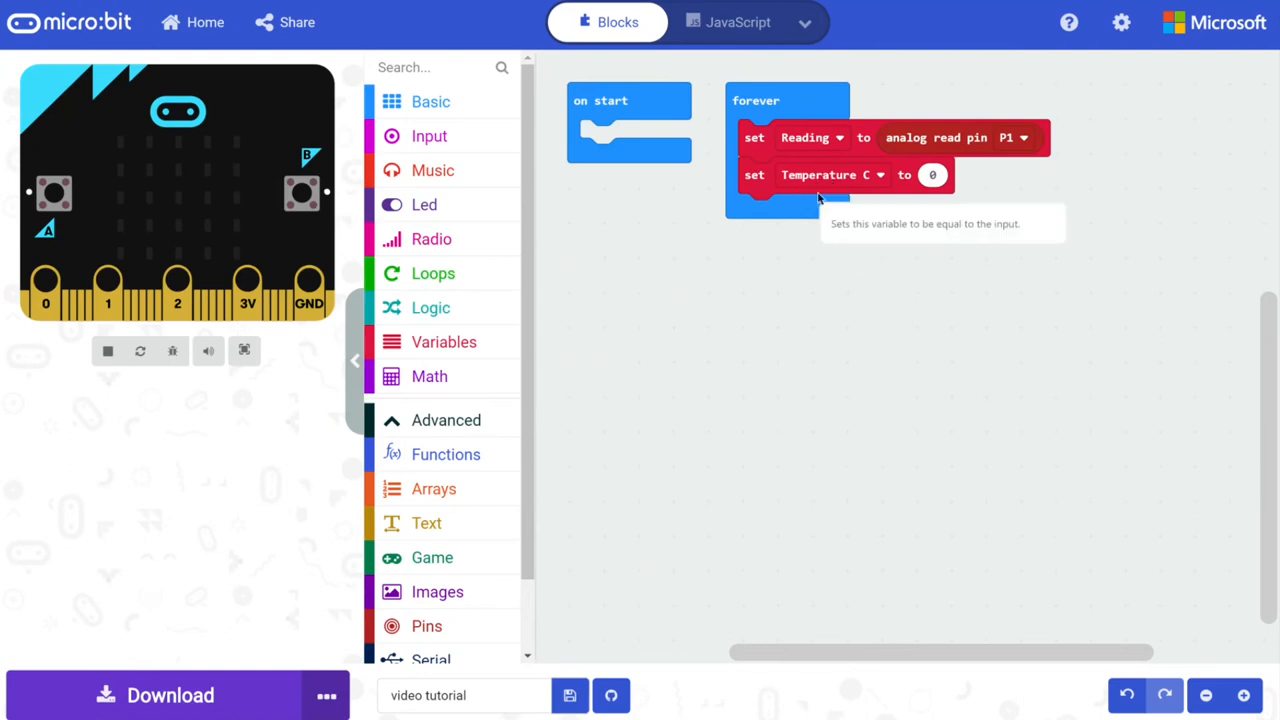
mouse_move(790, 190)
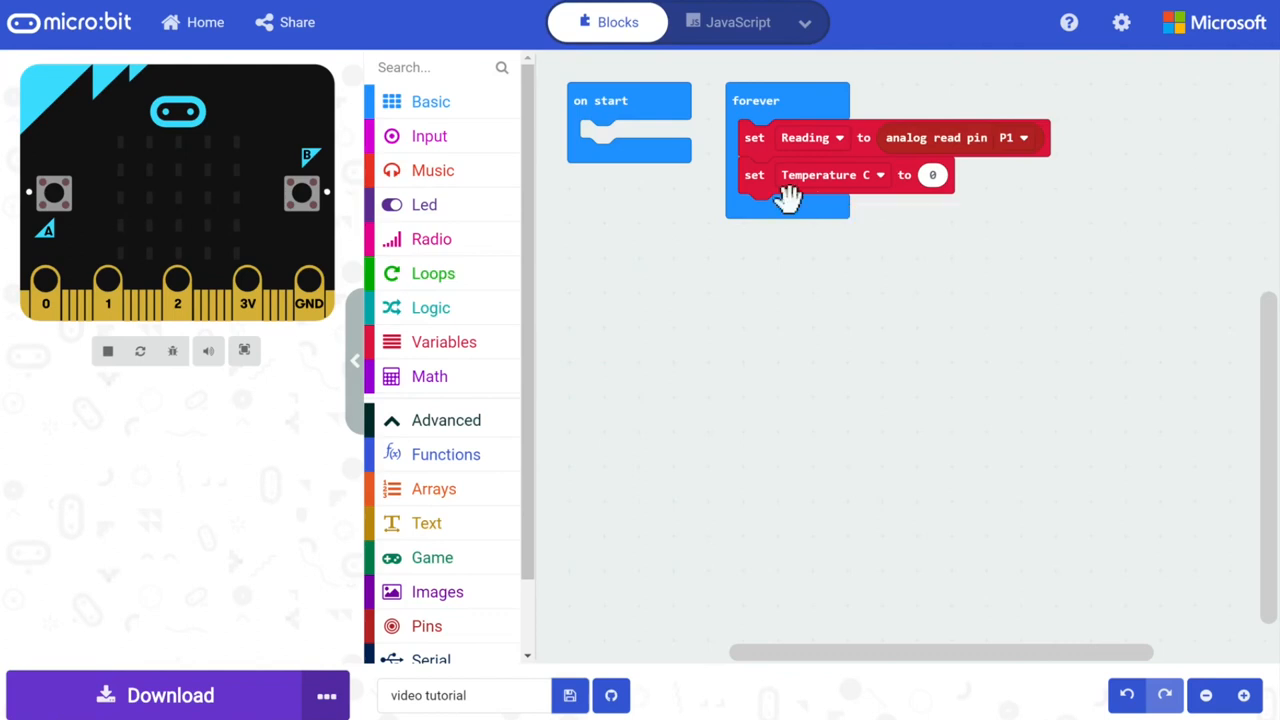
- Build the formula Reading × 75 ÷ 1000 from nested arithmetic blocks
left_click(428, 376)
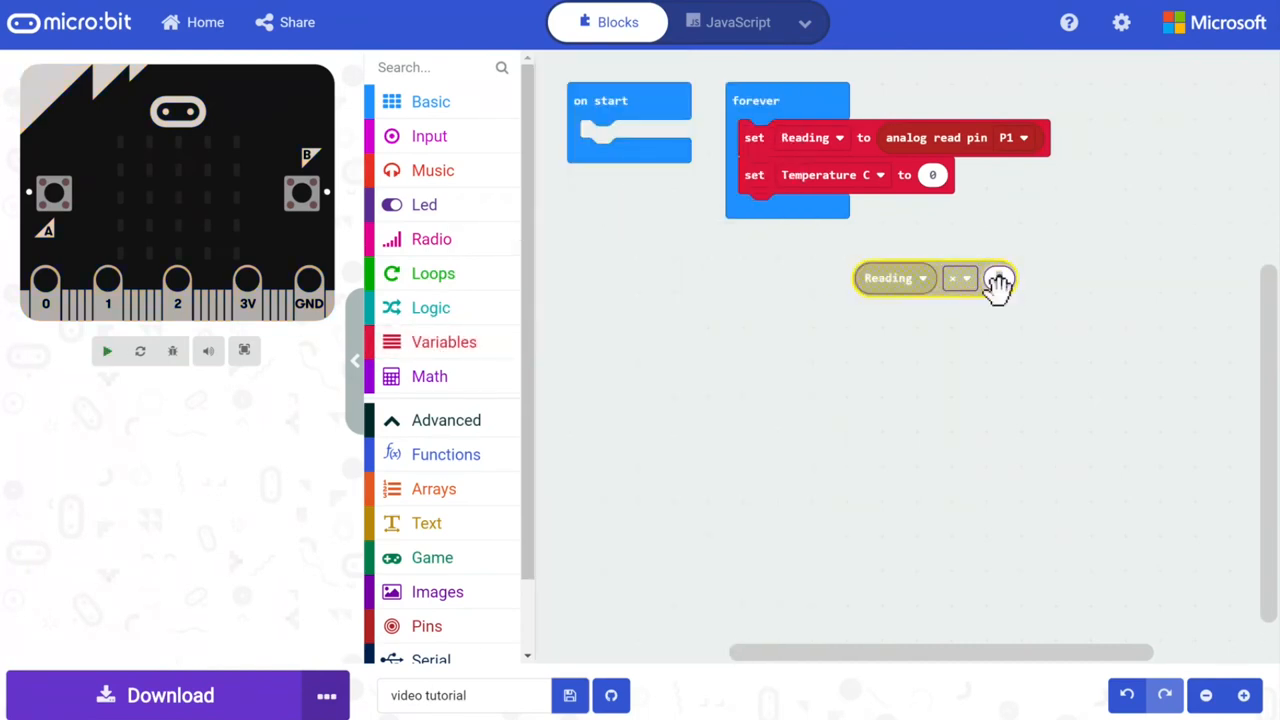
left_click(108, 350)
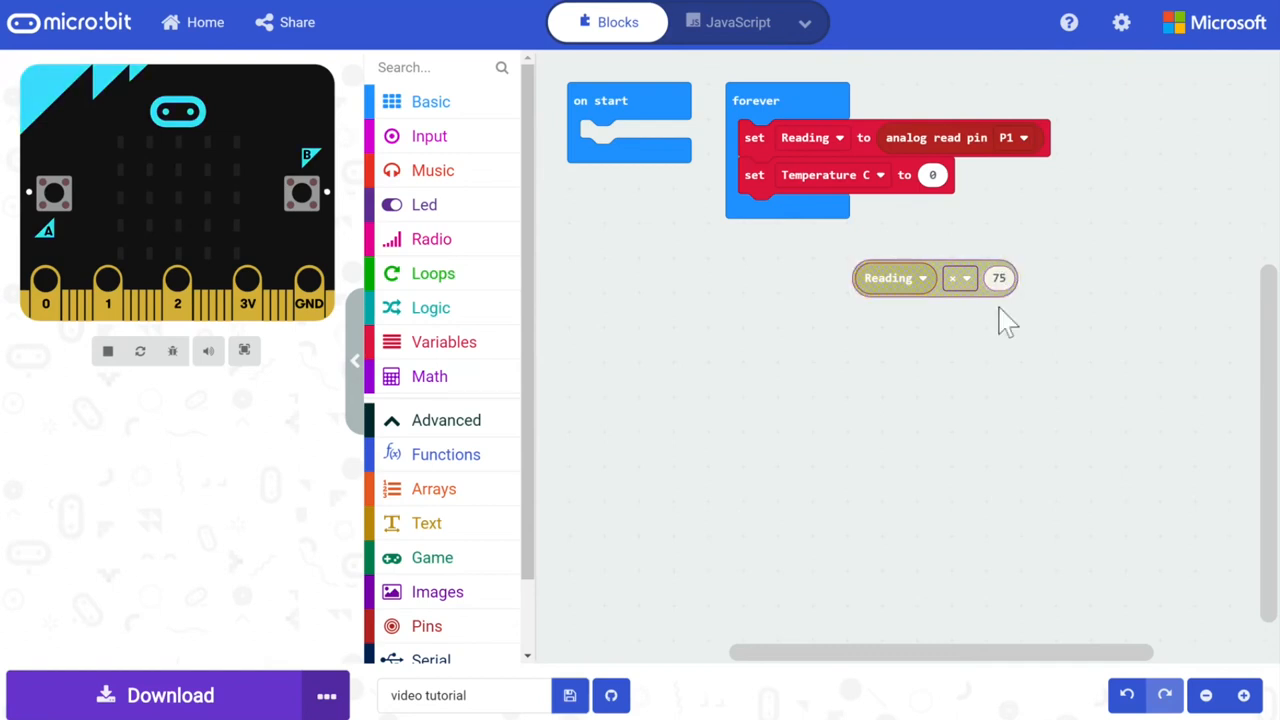
left_click(428, 376)
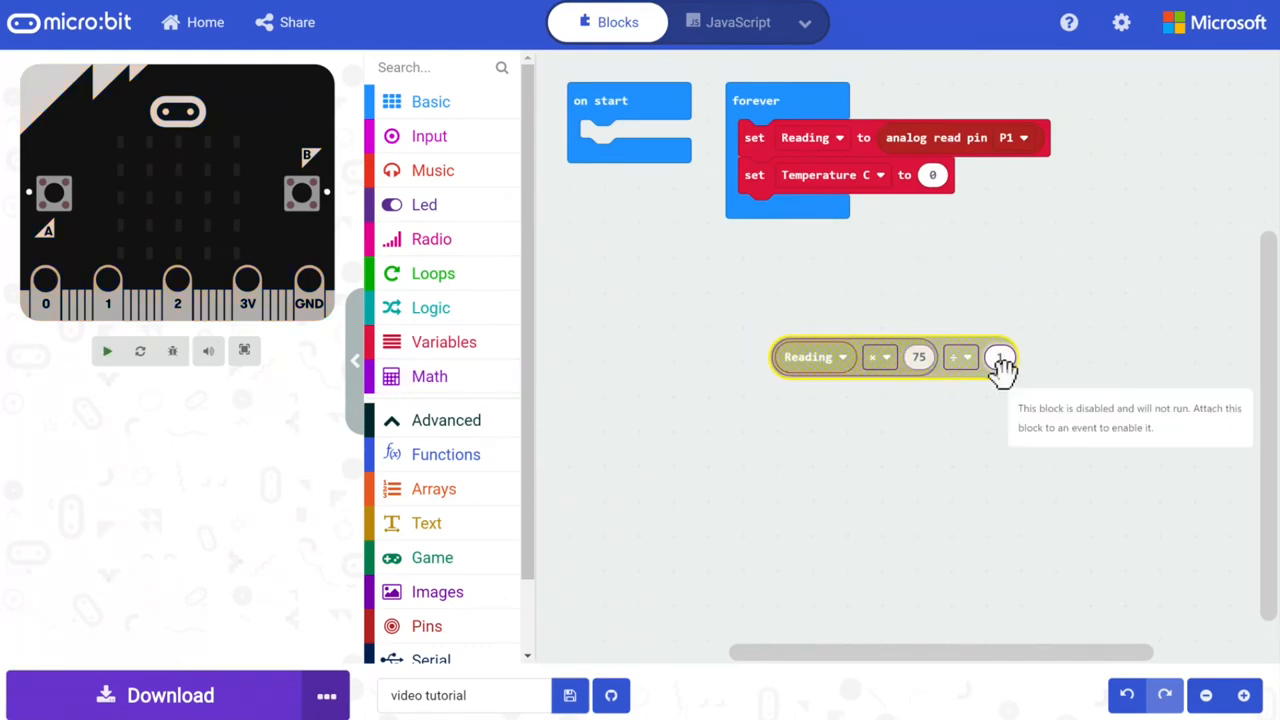
left_click(1000, 356)
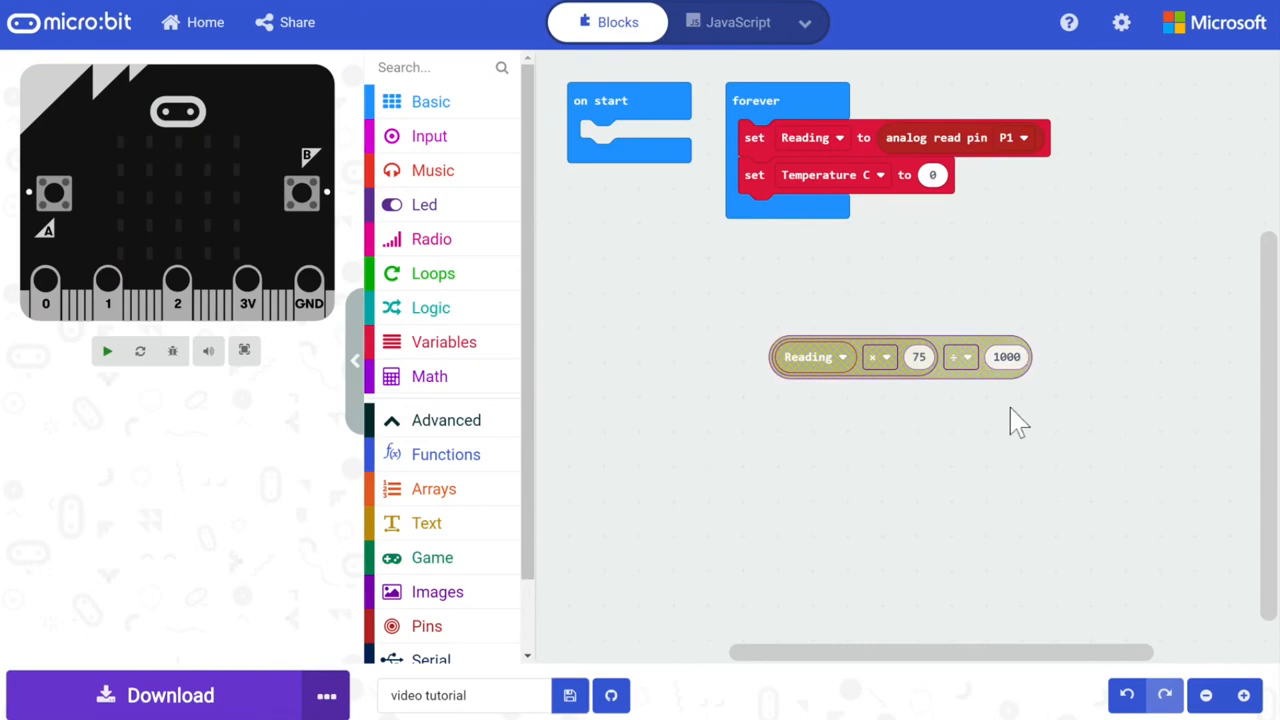
left_click(108, 350)
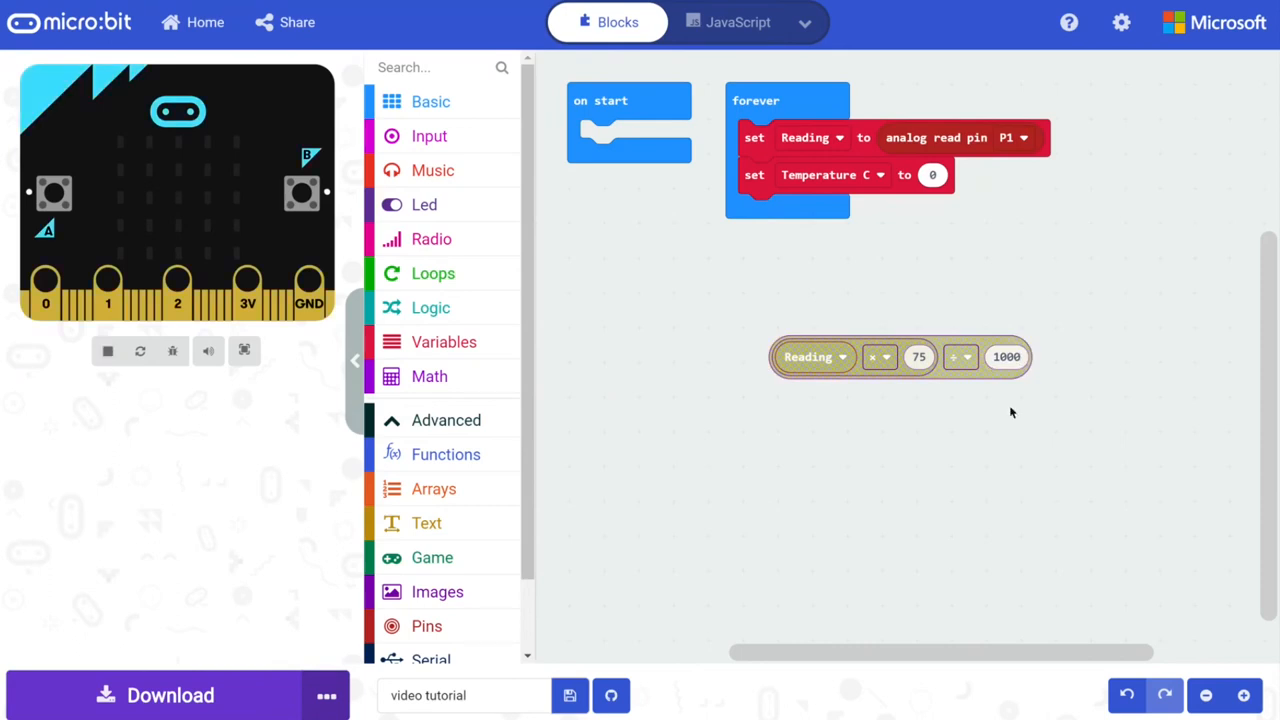
- Subtract 14 from the result and make it Temperature C's value
left_click(430, 376)
type("14")
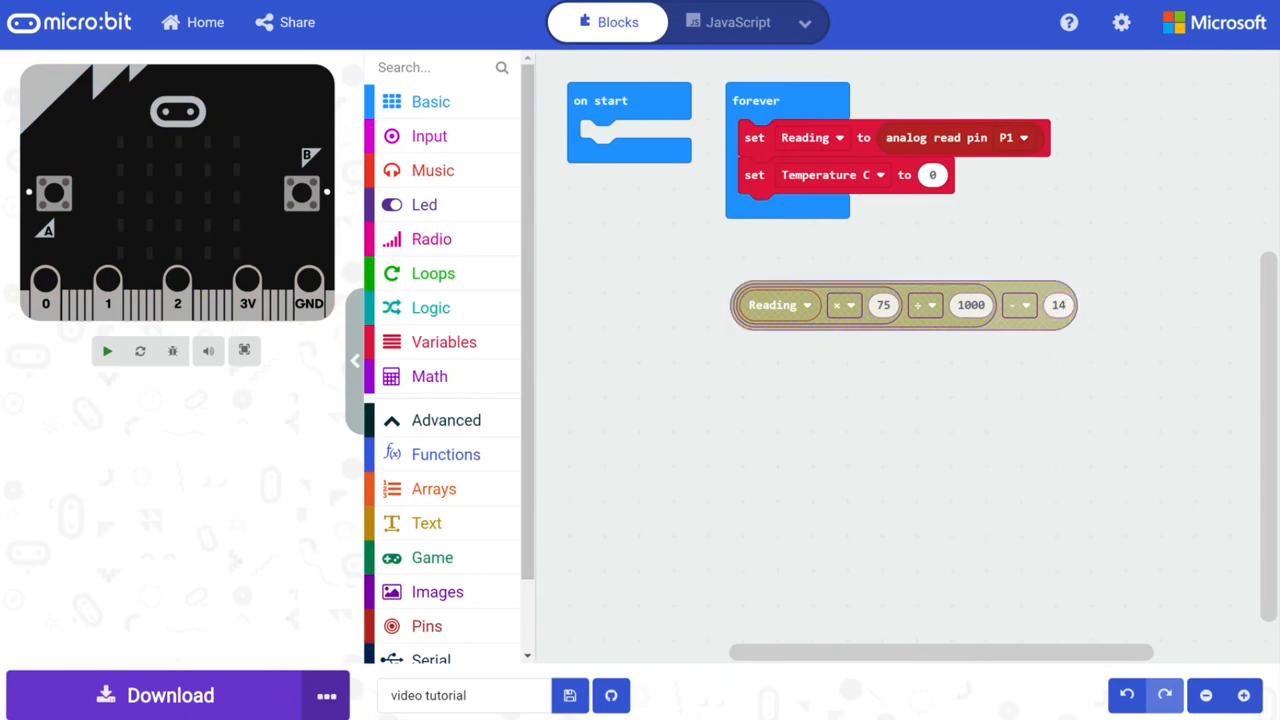
left_click(108, 350)
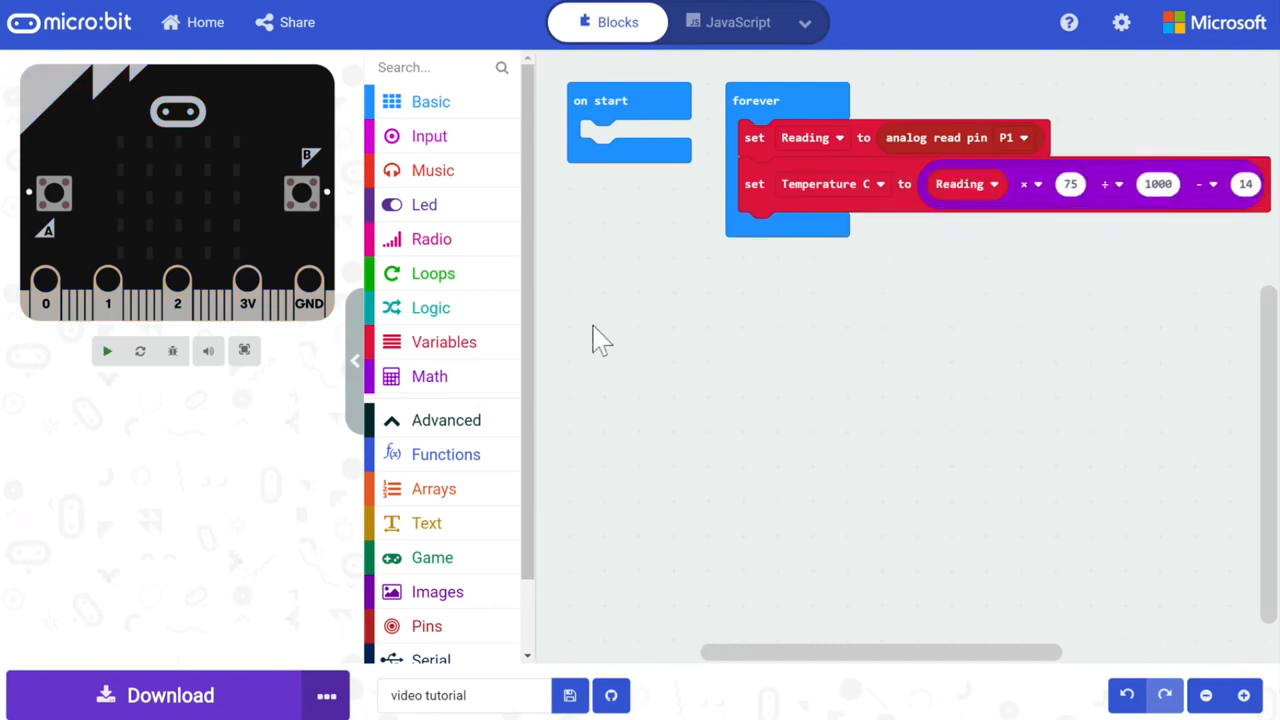
- End the forever loop with a show number block displaying Temperature C
left_click(108, 350)
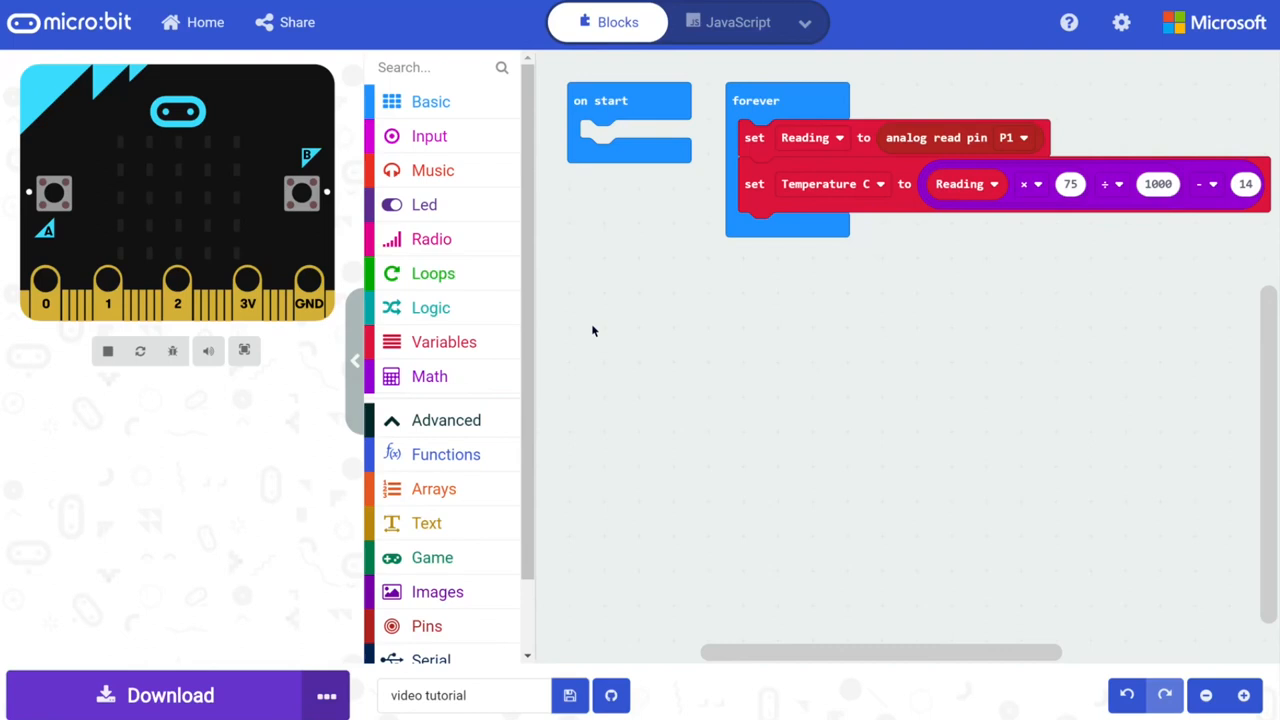
mouse_move(550, 300)
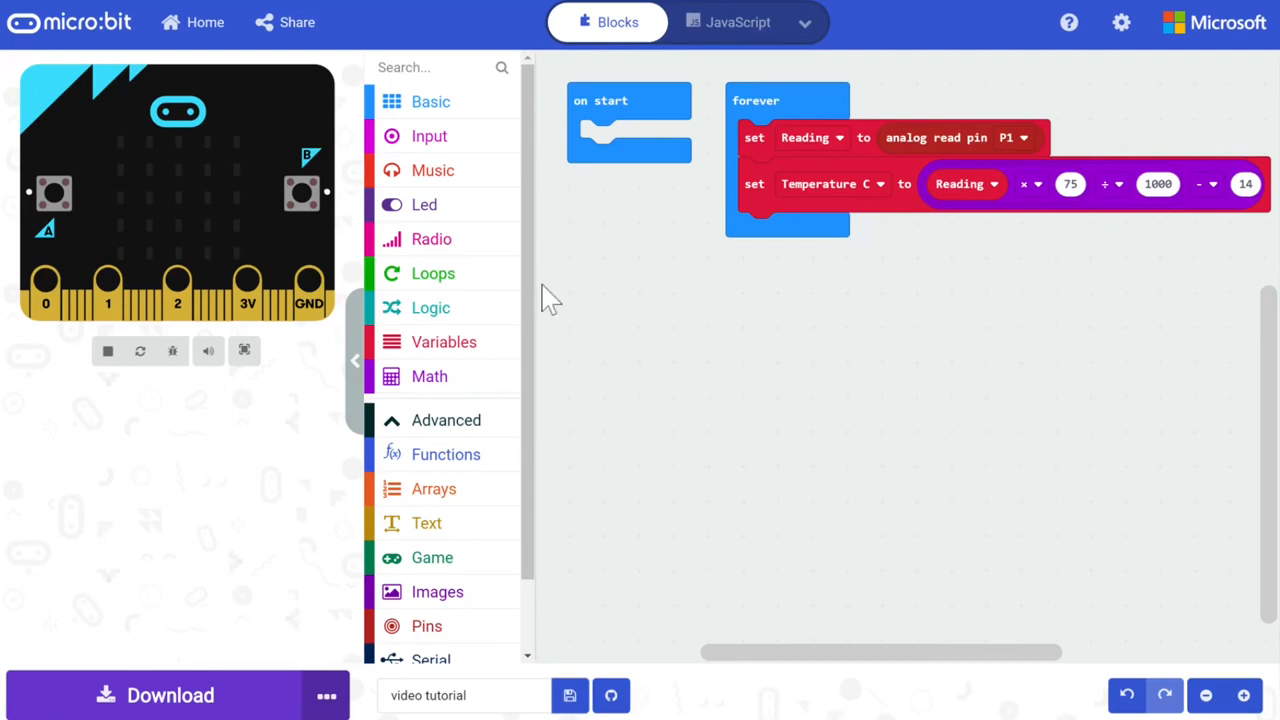
left_click(430, 100)
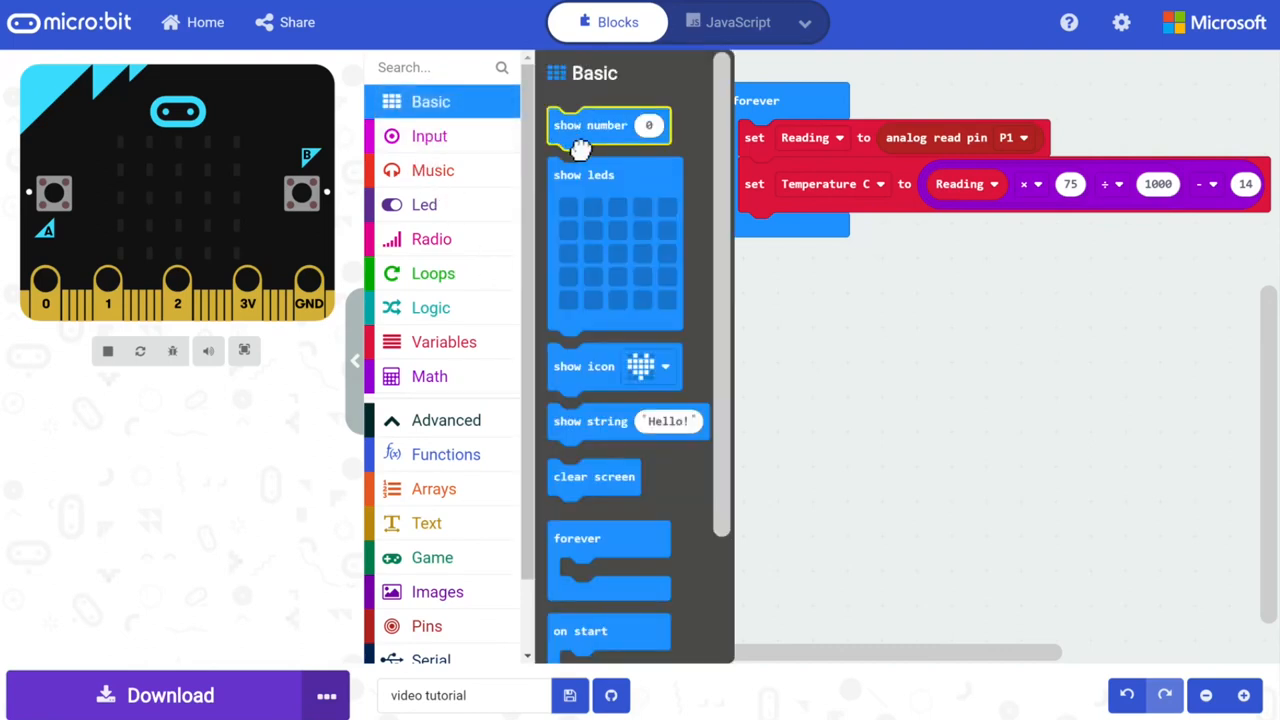
left_click_drag(608, 124, 798, 230)
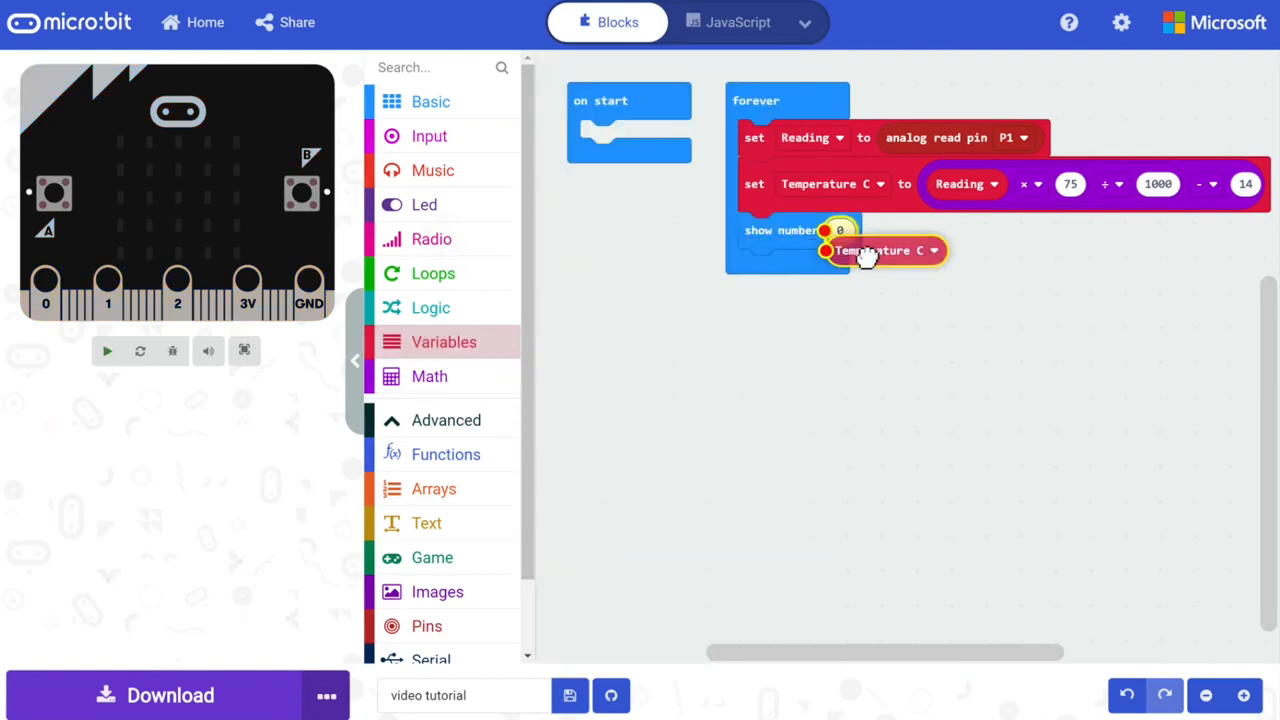
left_click_drag(876, 250, 884, 230)
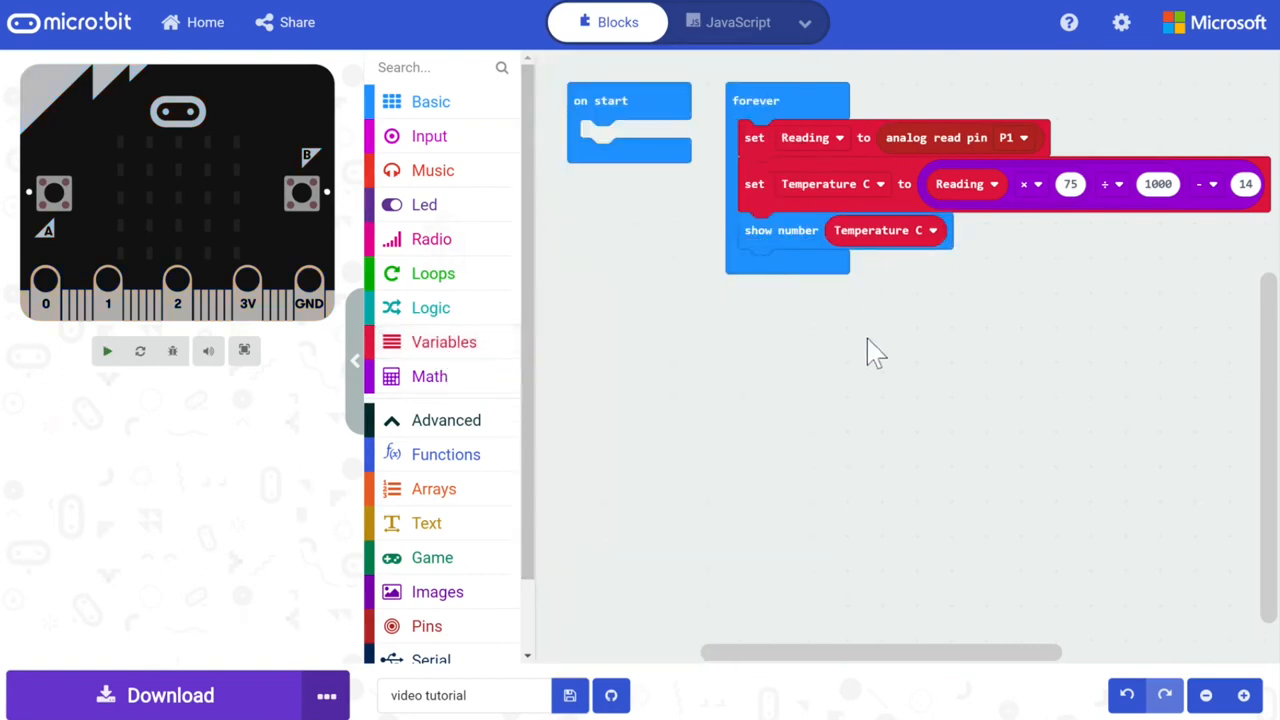
mouse_move(868, 344)
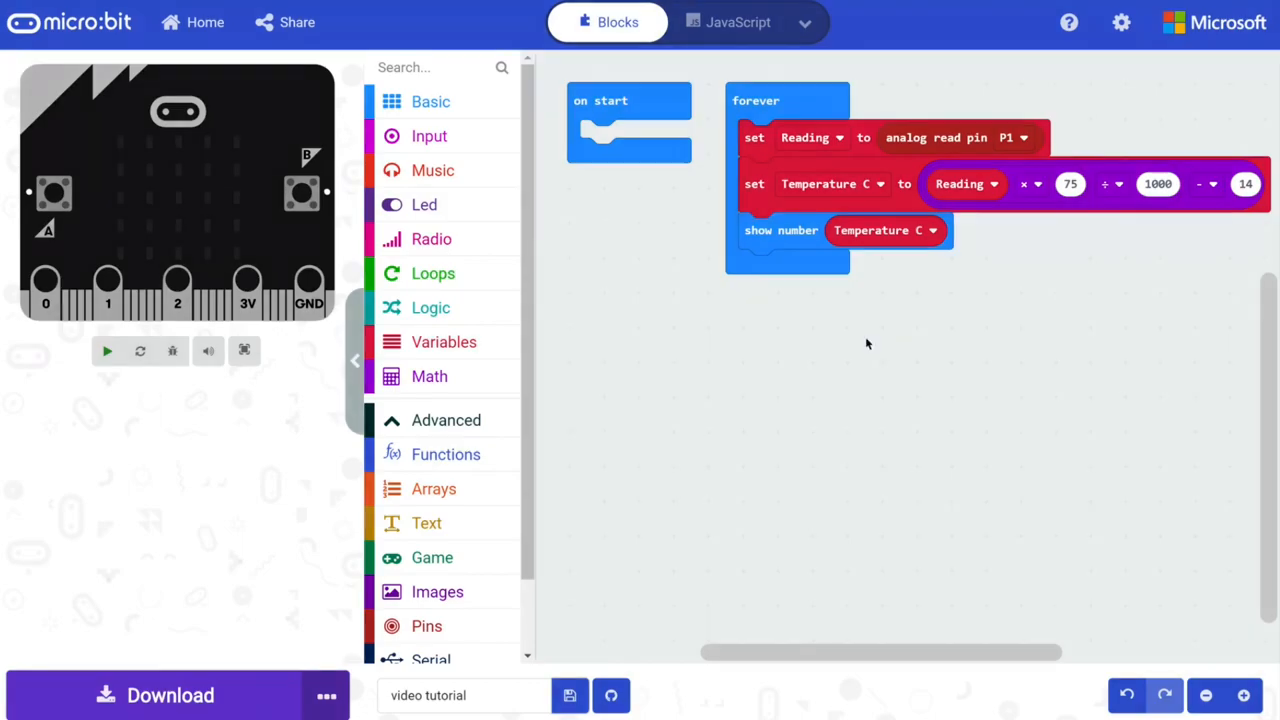